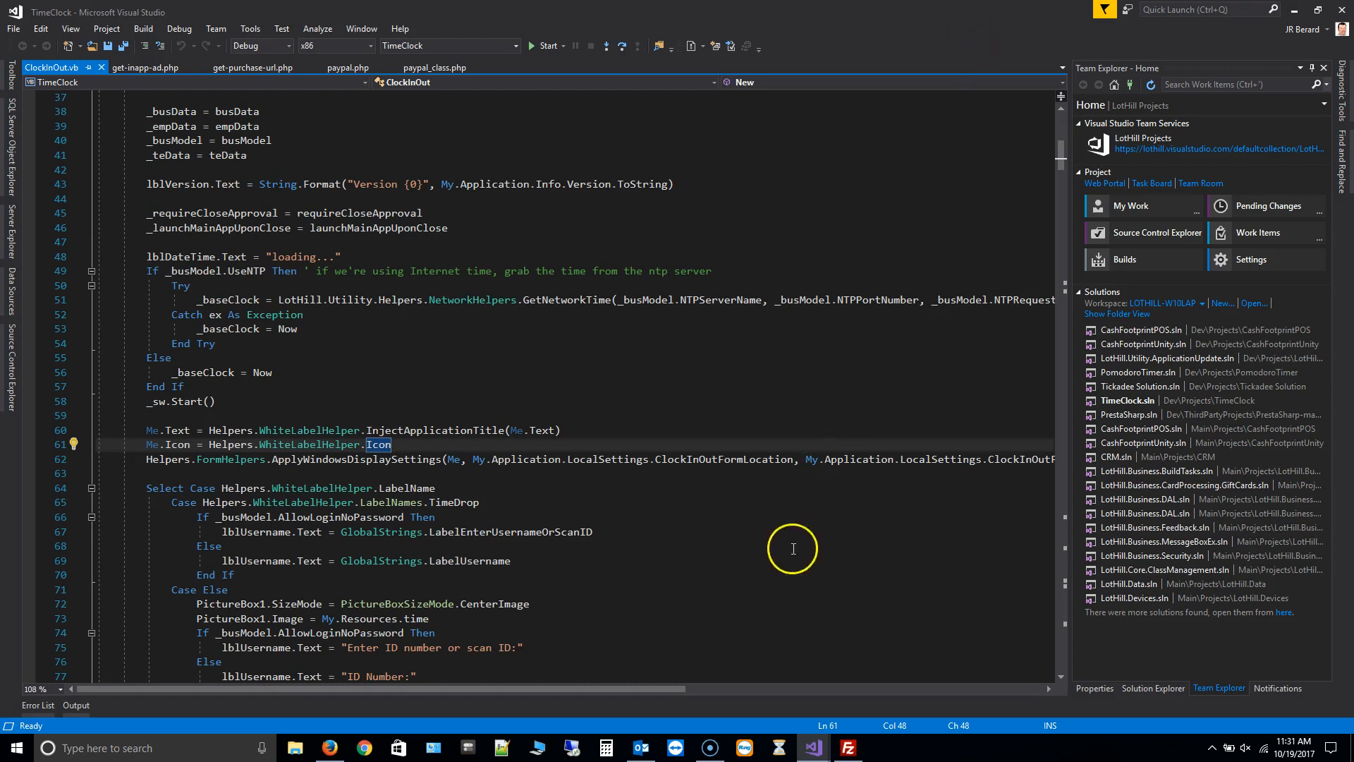
mouse_move(590, 45)
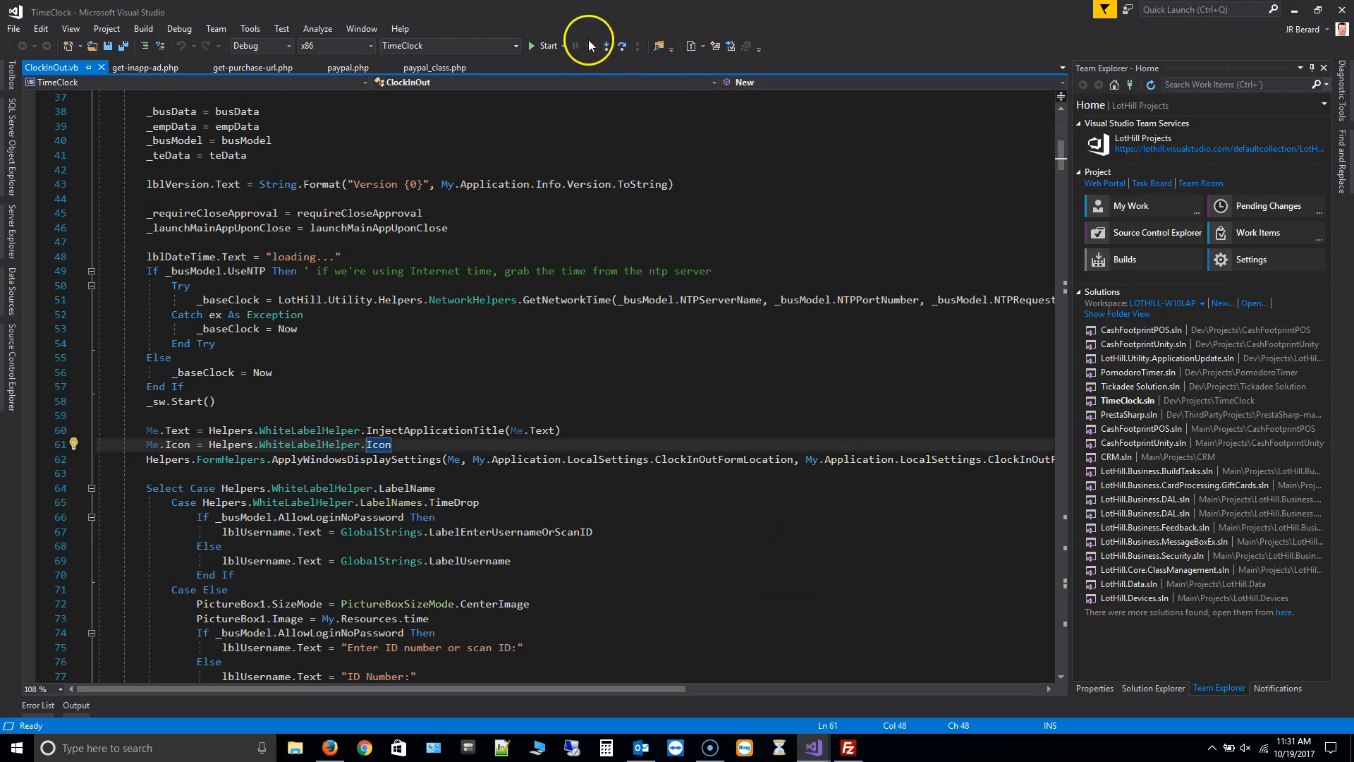
- Run TimeClock under the debugger and answer the DEBUG MODE database upgrade prompt
click(544, 45)
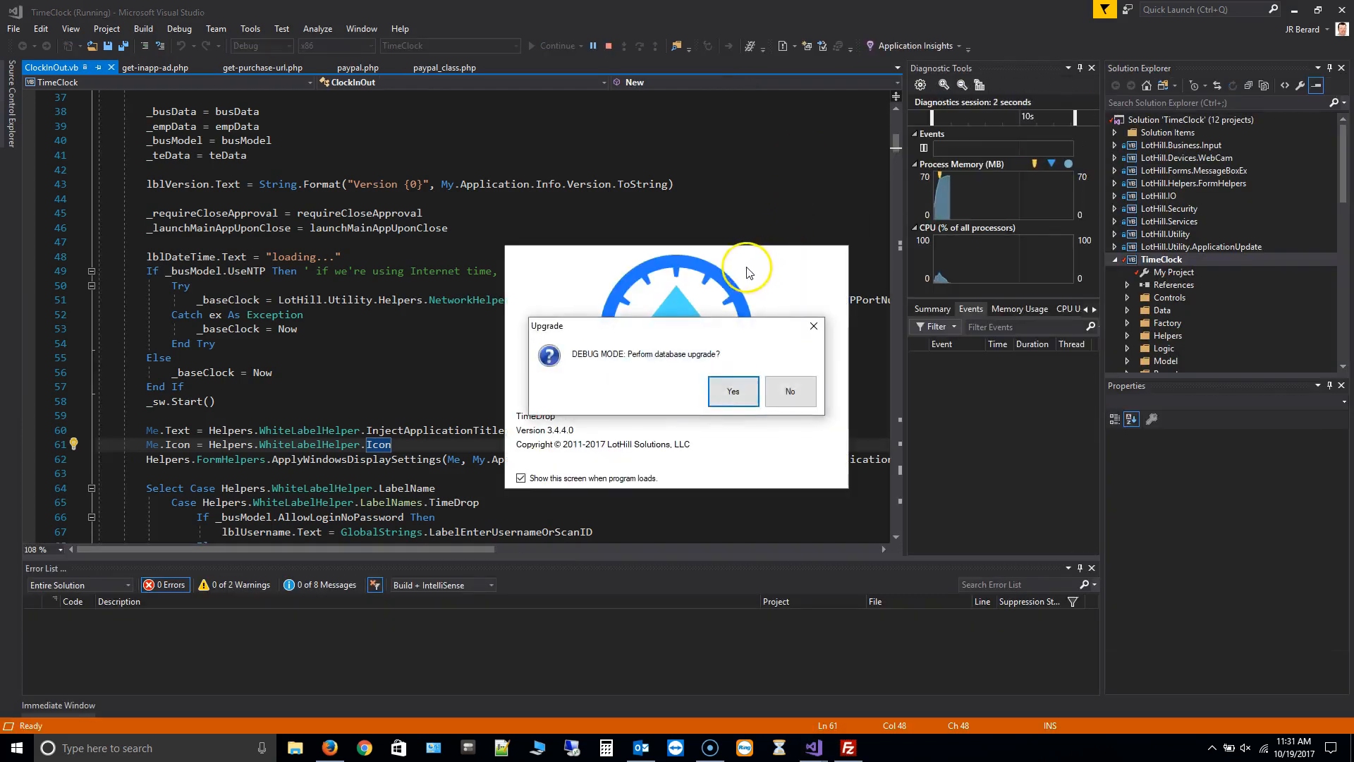
click(732, 391)
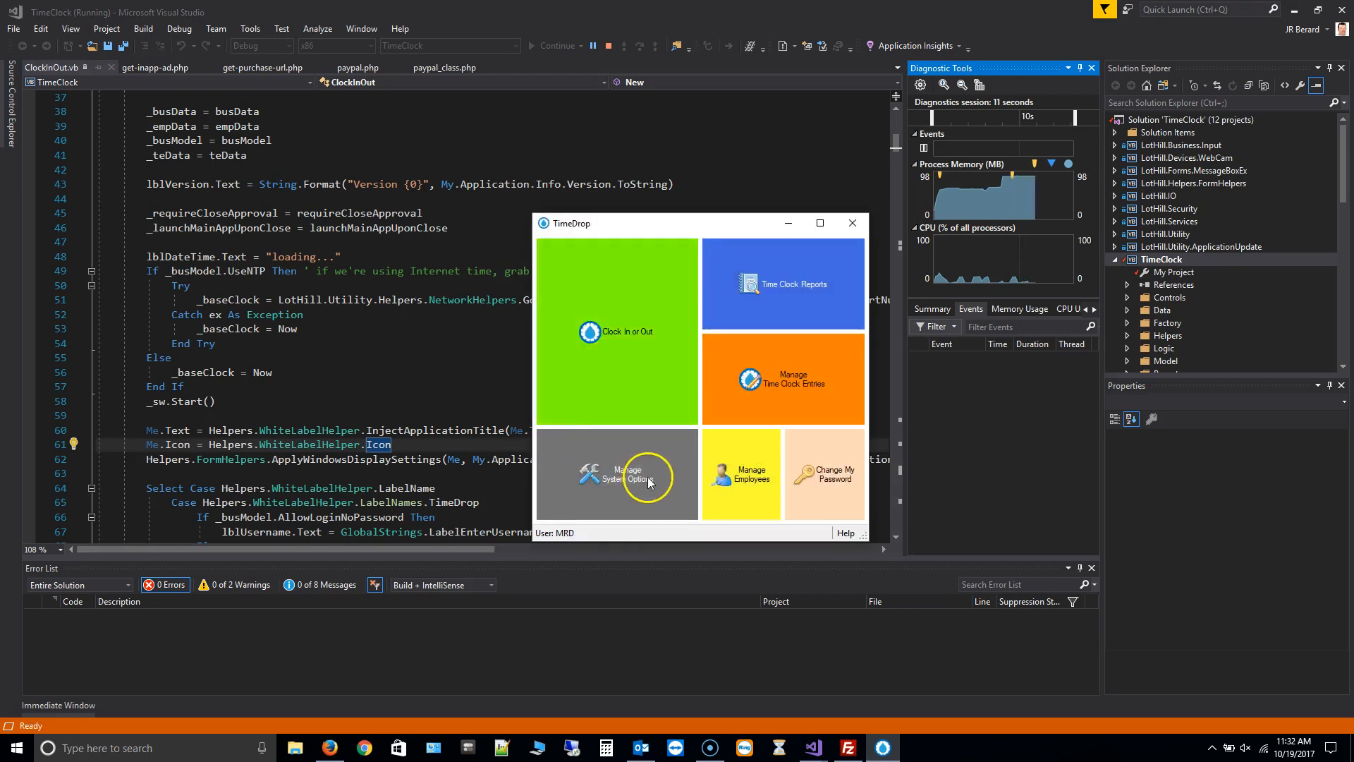
- Back up the TimeDrop database from System Options > Data Source to the Desktop
click(628, 474)
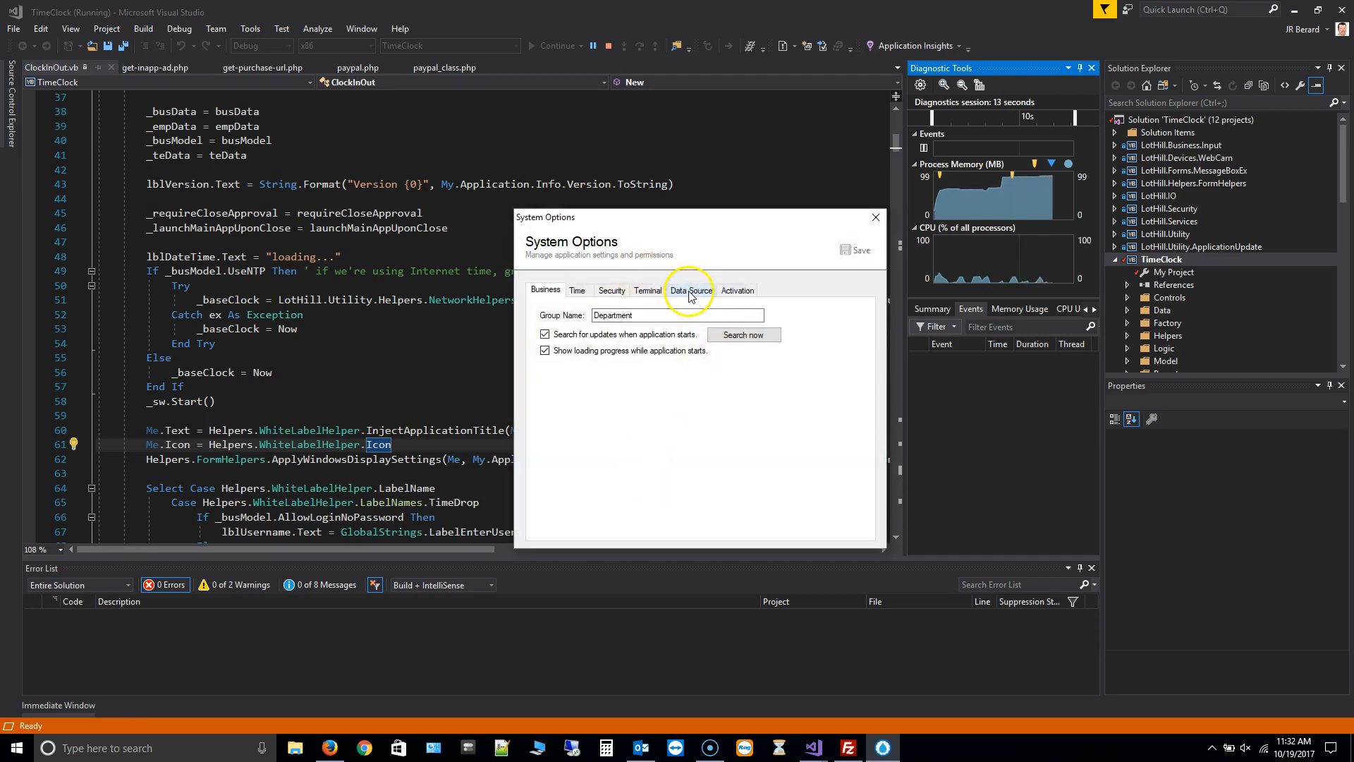
click(691, 289)
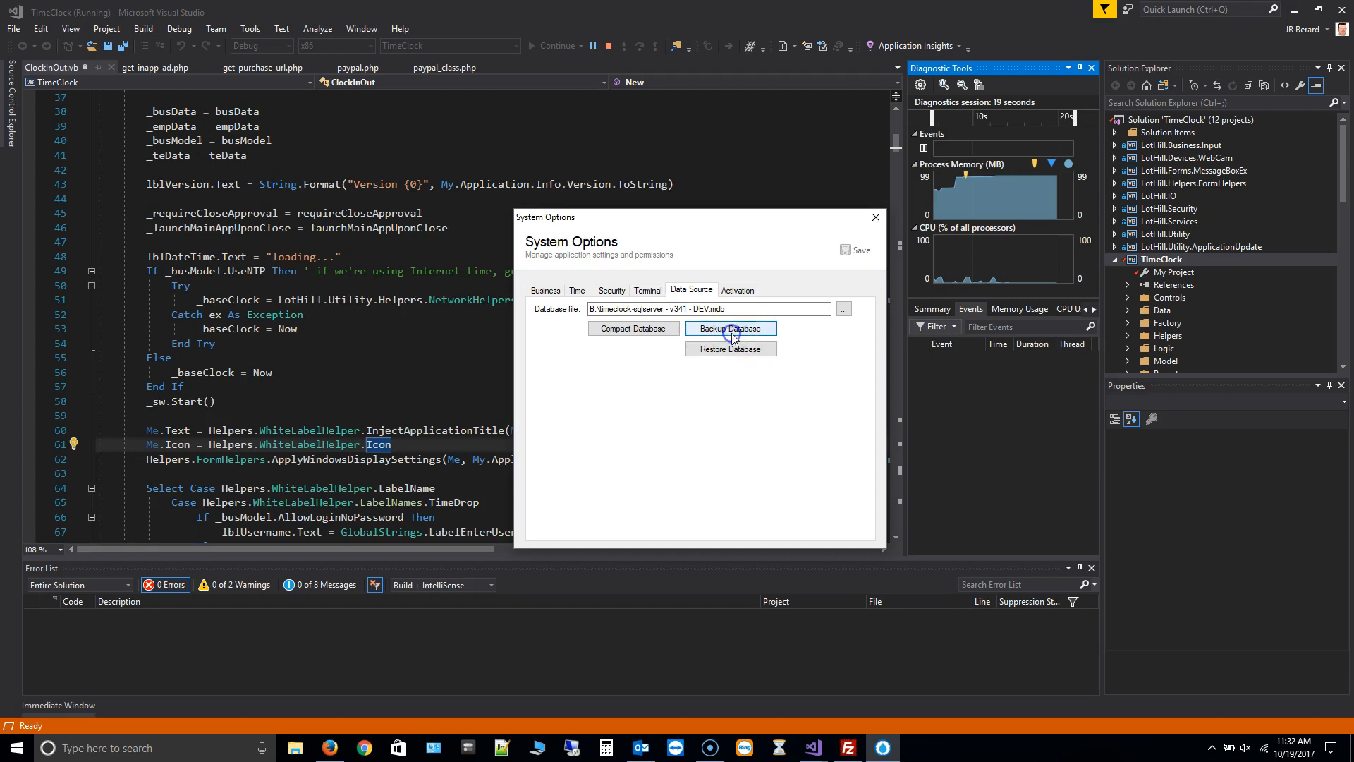
click(729, 329)
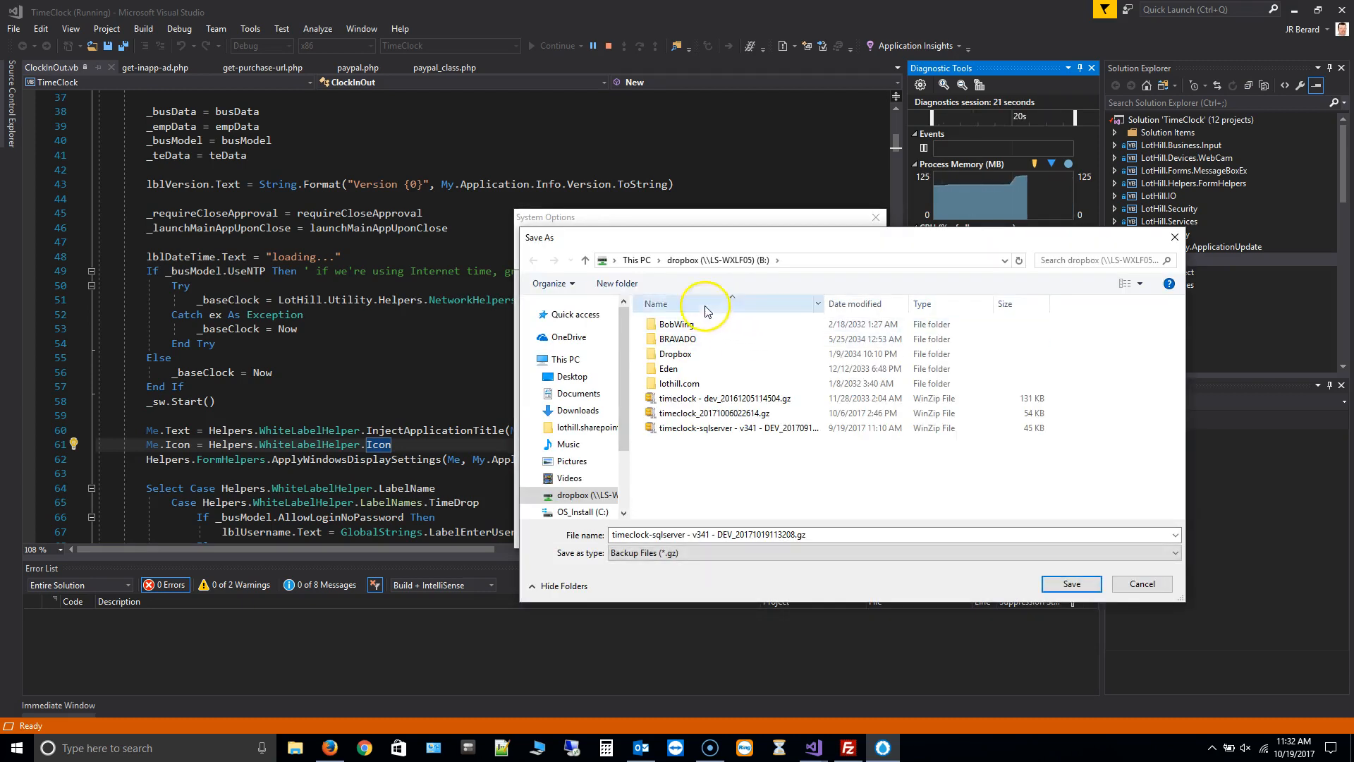
click(573, 377)
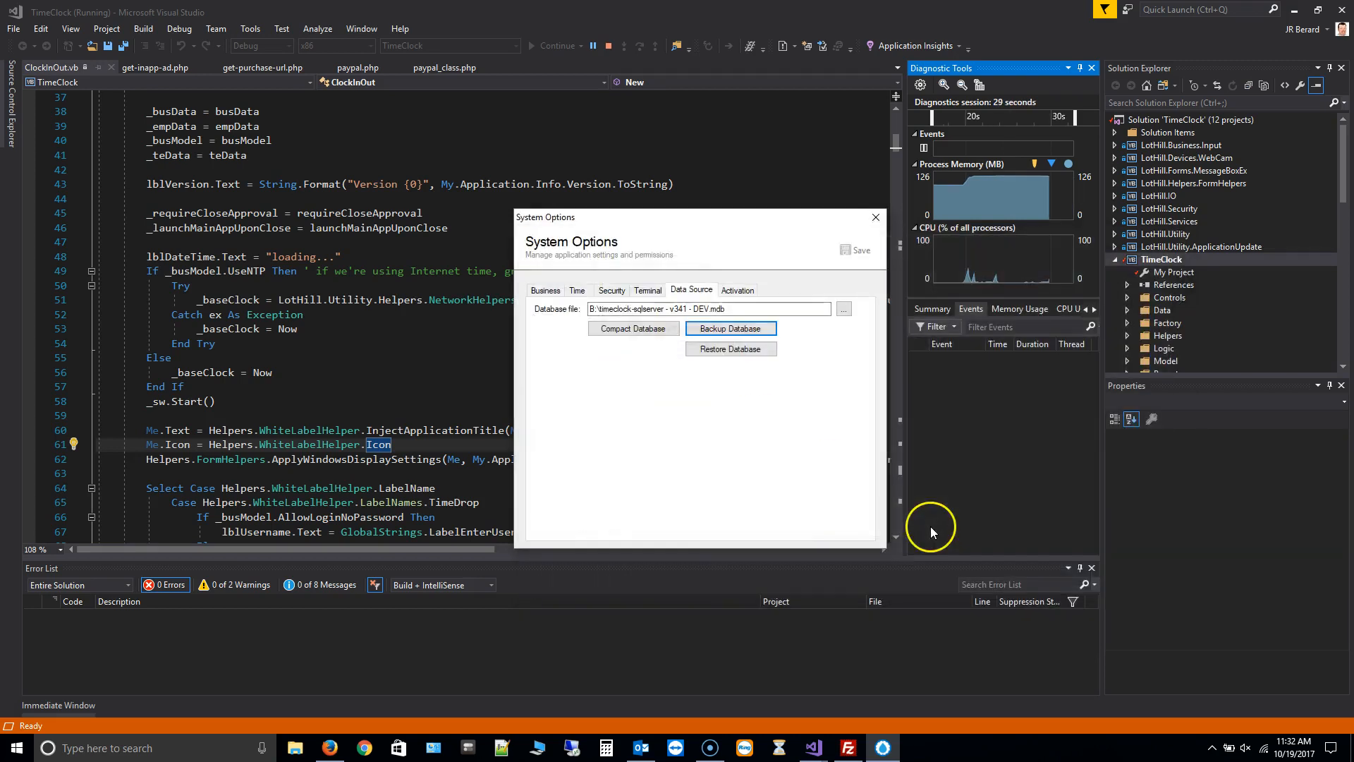
mouse_move(875, 217)
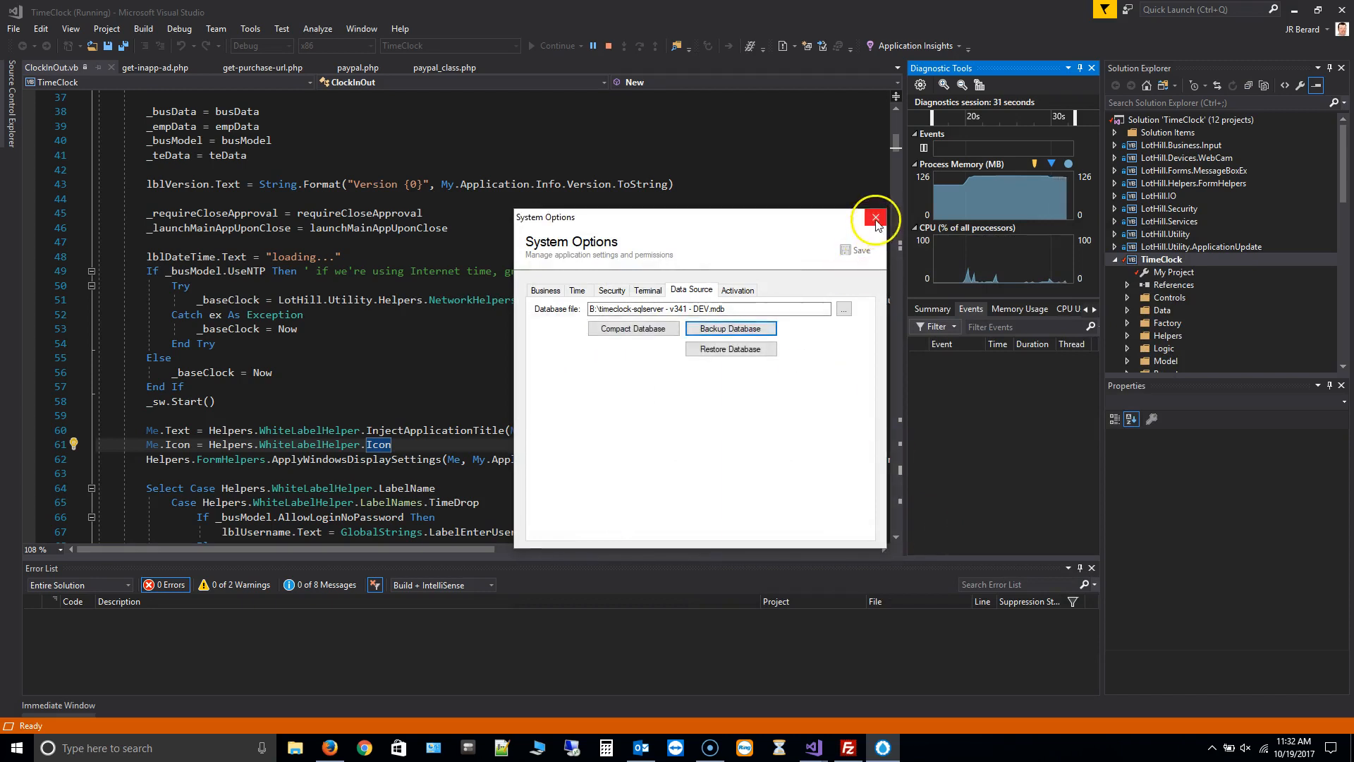
- Close System Options and move the timeclock .gz backup to the centre of the desktop
click(875, 218)
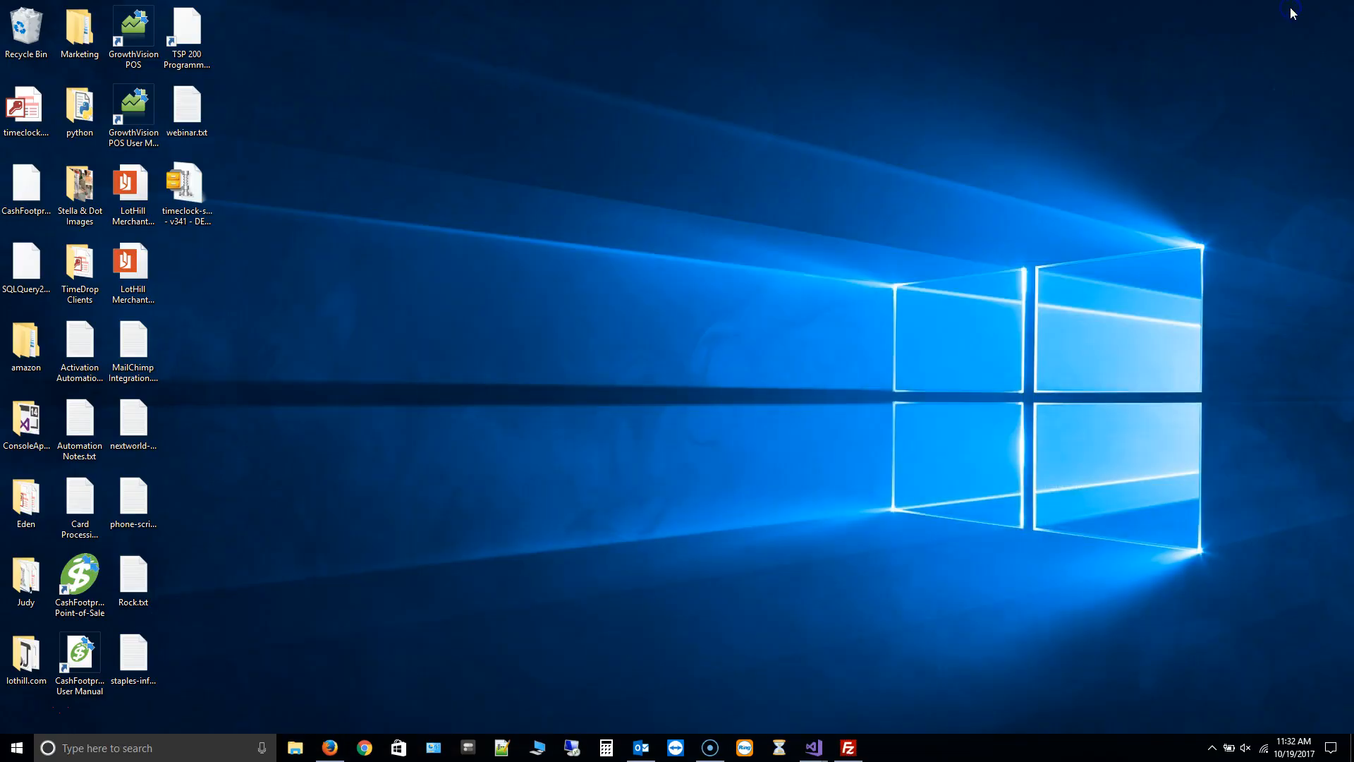
click(186, 188)
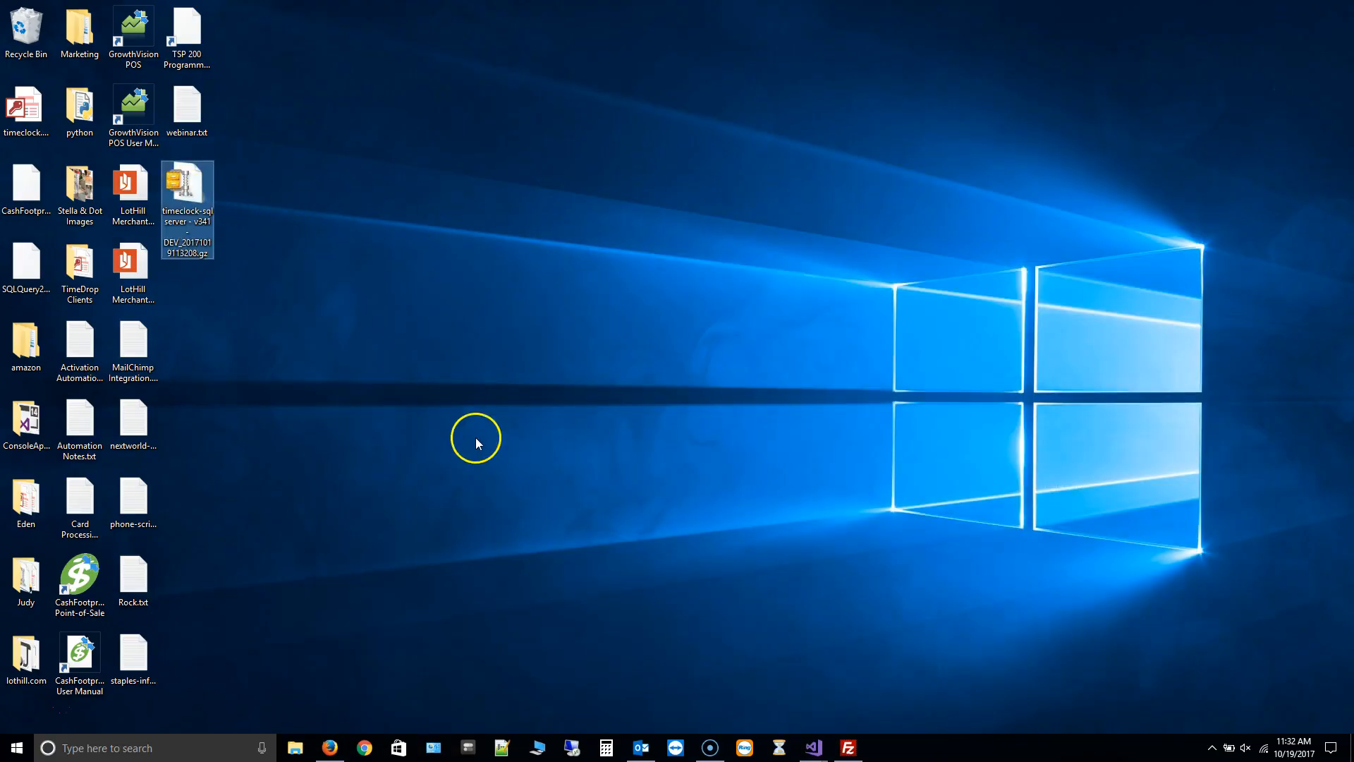
drag(188, 195, 456, 285)
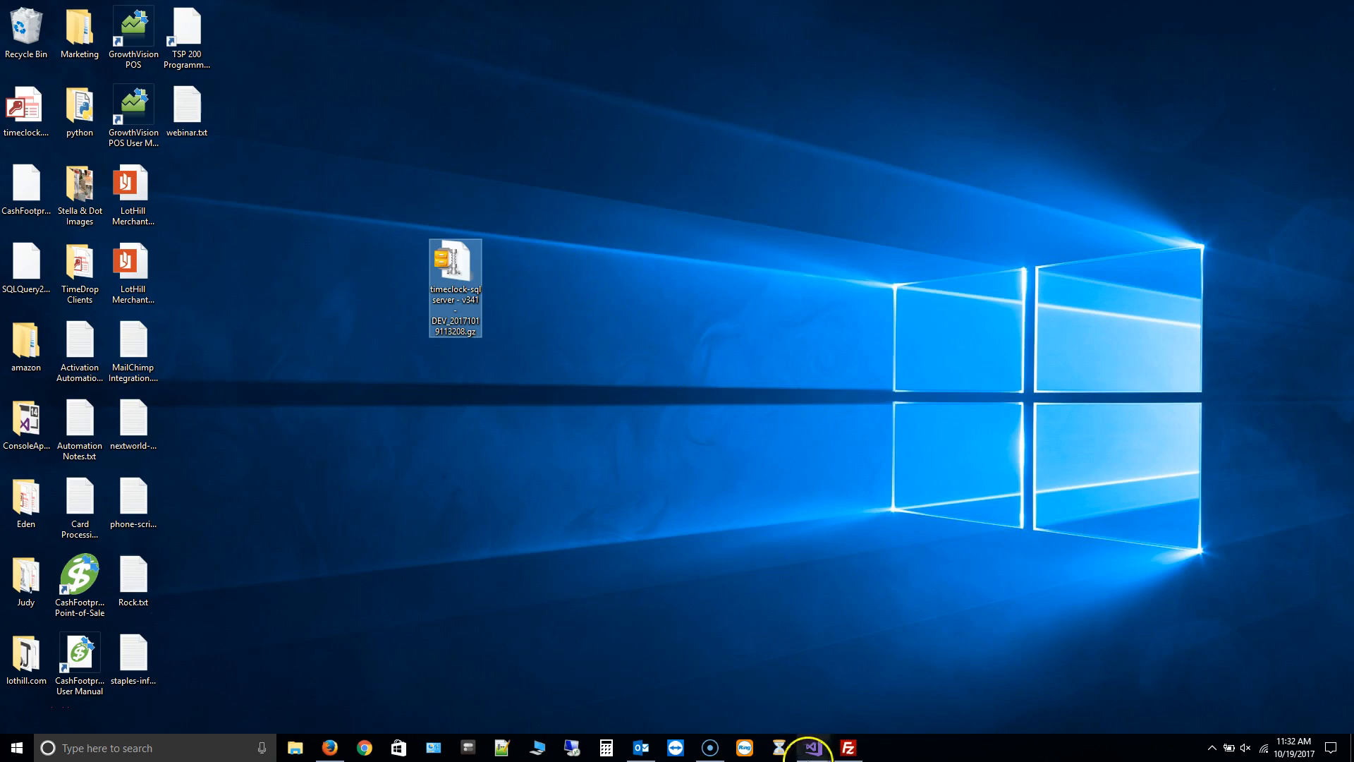
- Rerun TimeDrop from Visual Studio, declining the database upgrade, and switch to Firefox
click(810, 748)
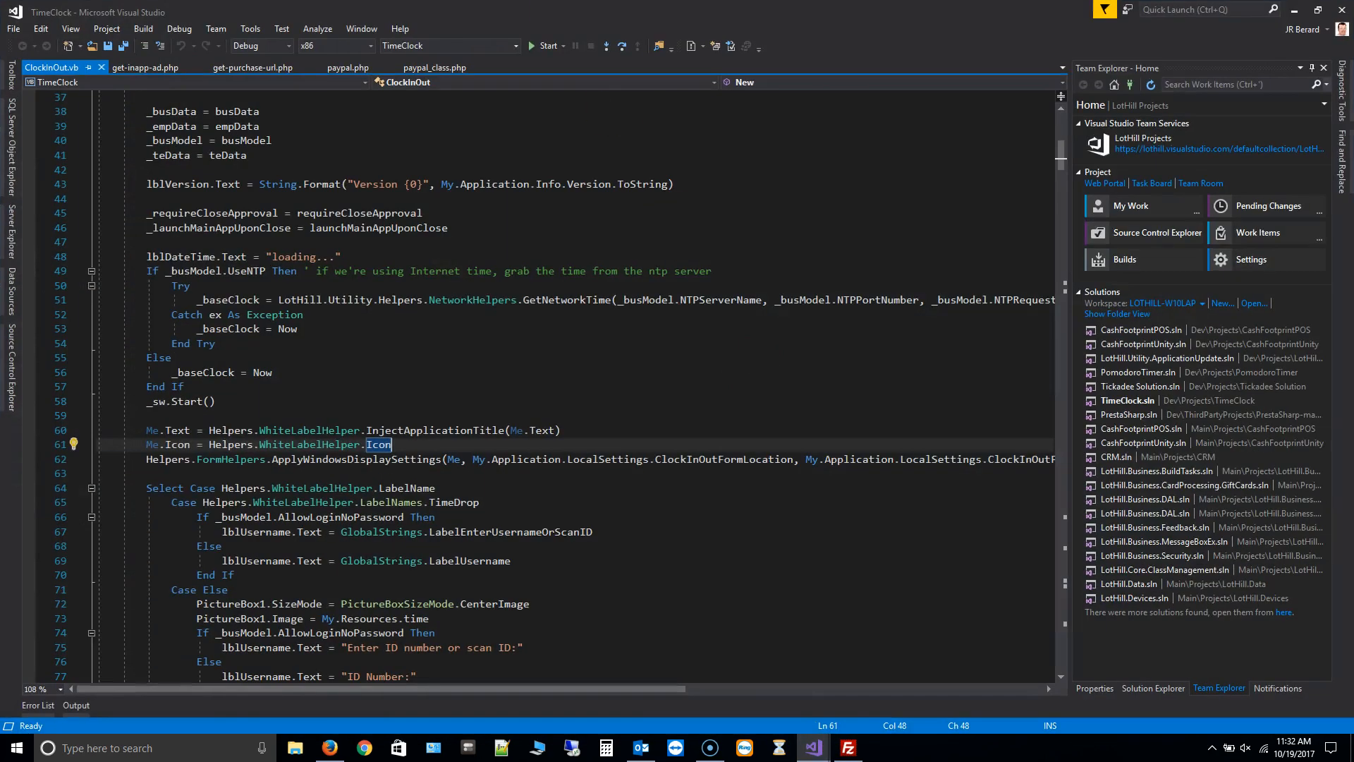
click(543, 45)
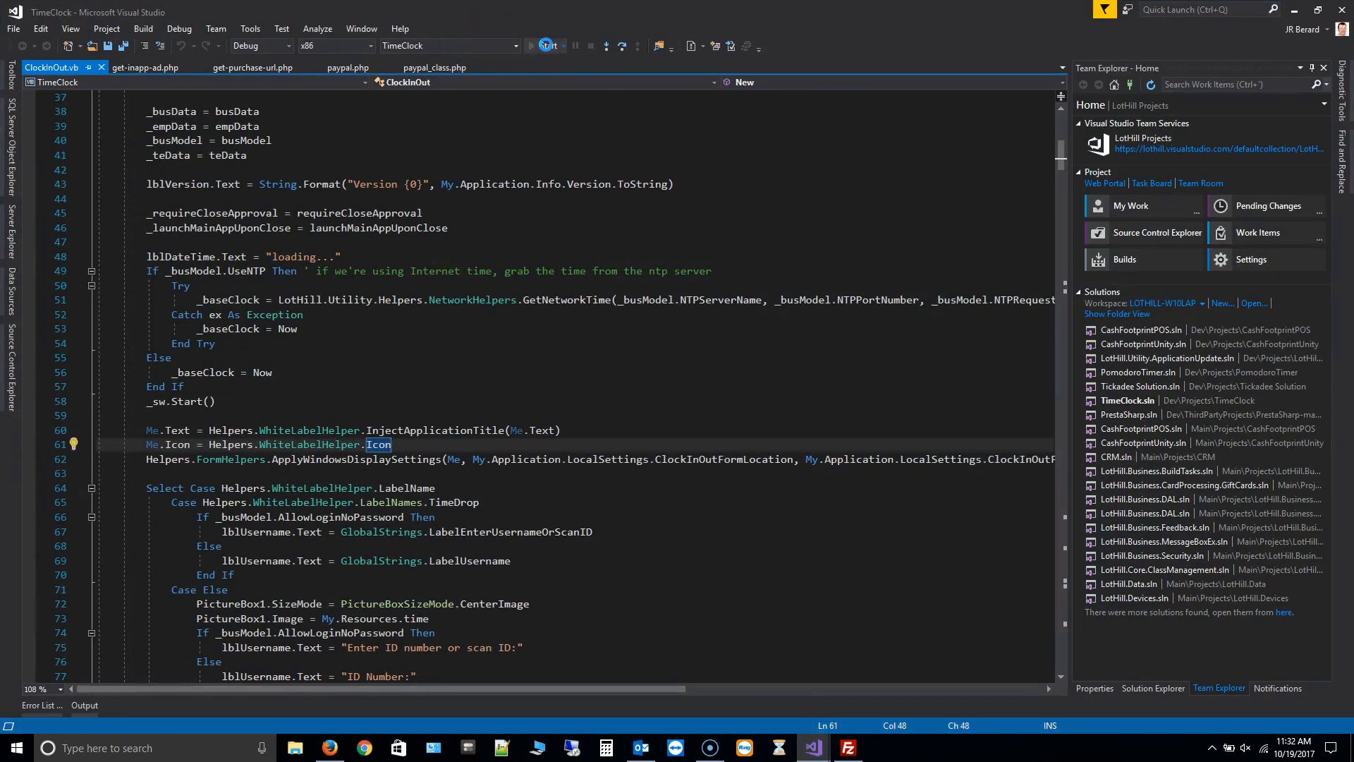
click(532, 45)
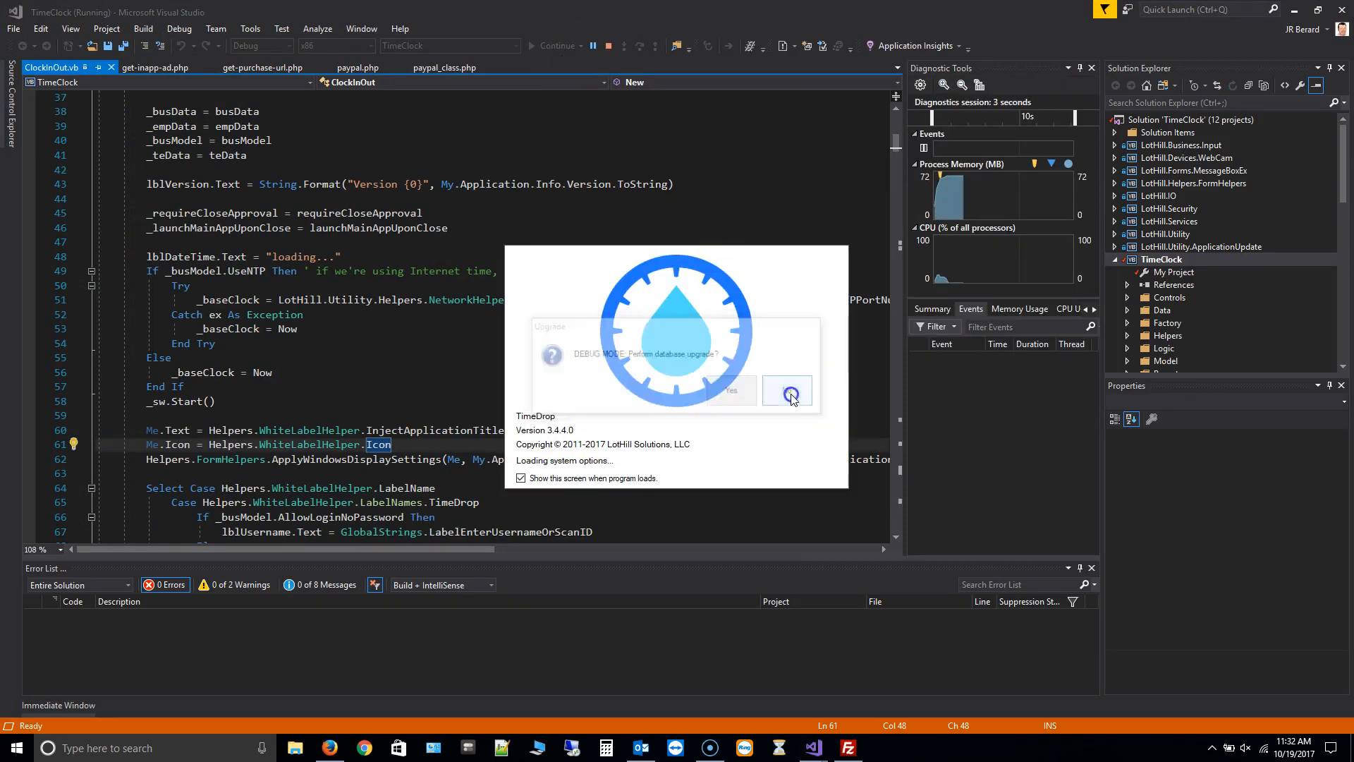
click(787, 390)
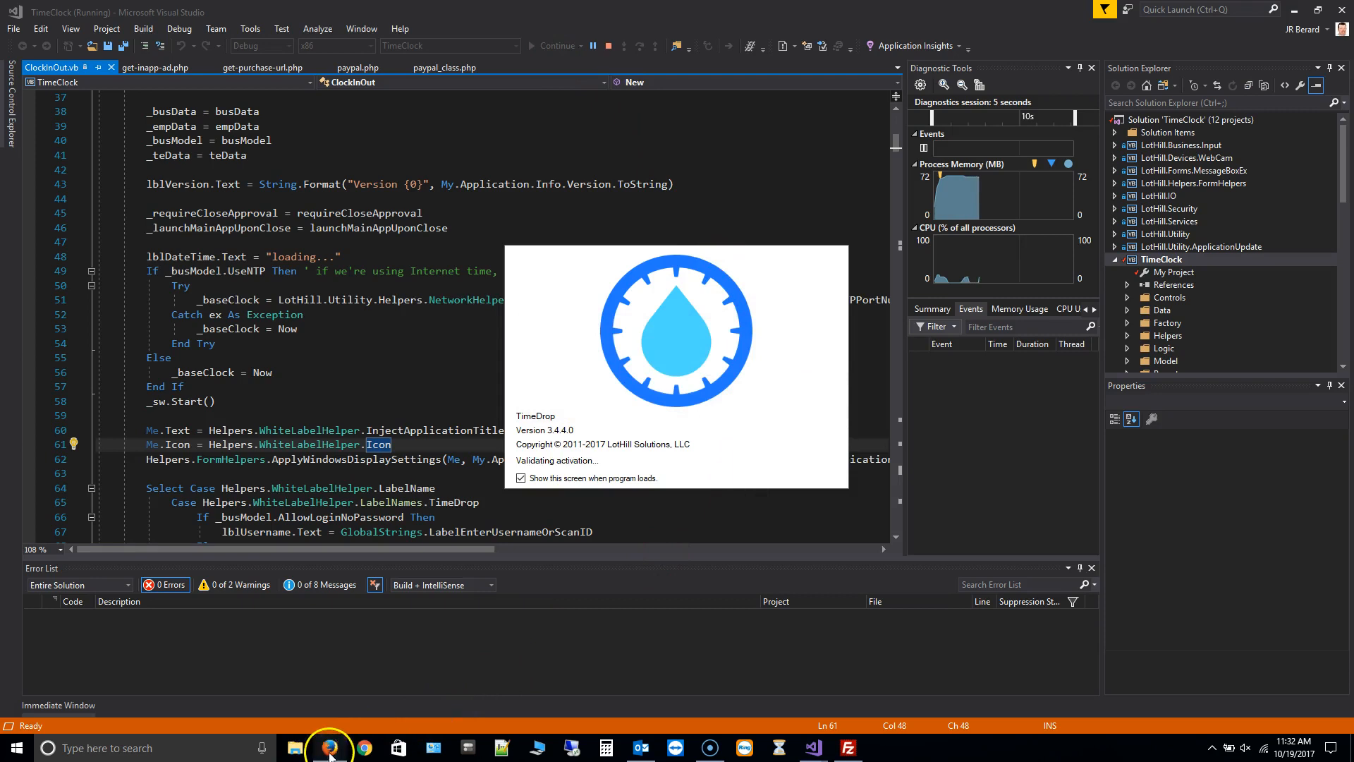
click(328, 748)
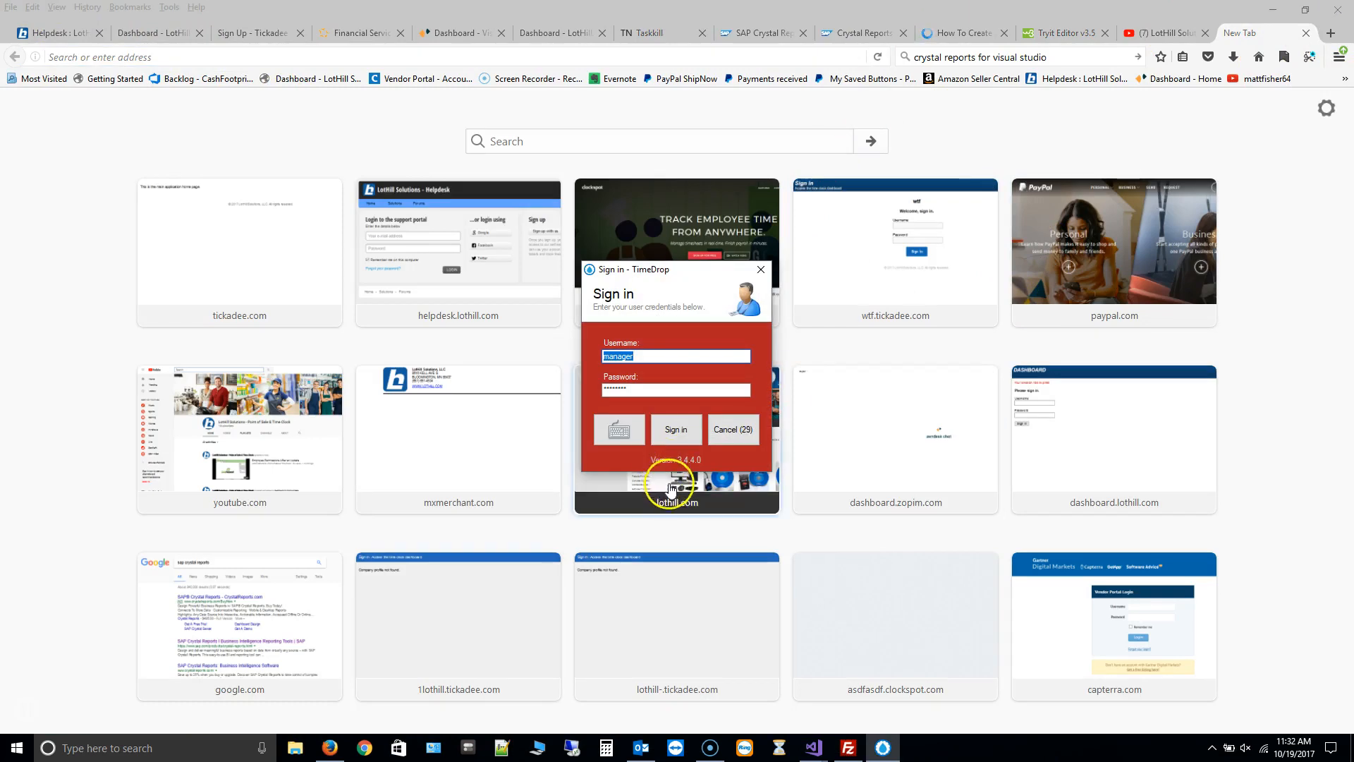
- Browse the lothill.com downloads page, then bring the TimeDrop main menu to the front
click(675, 429)
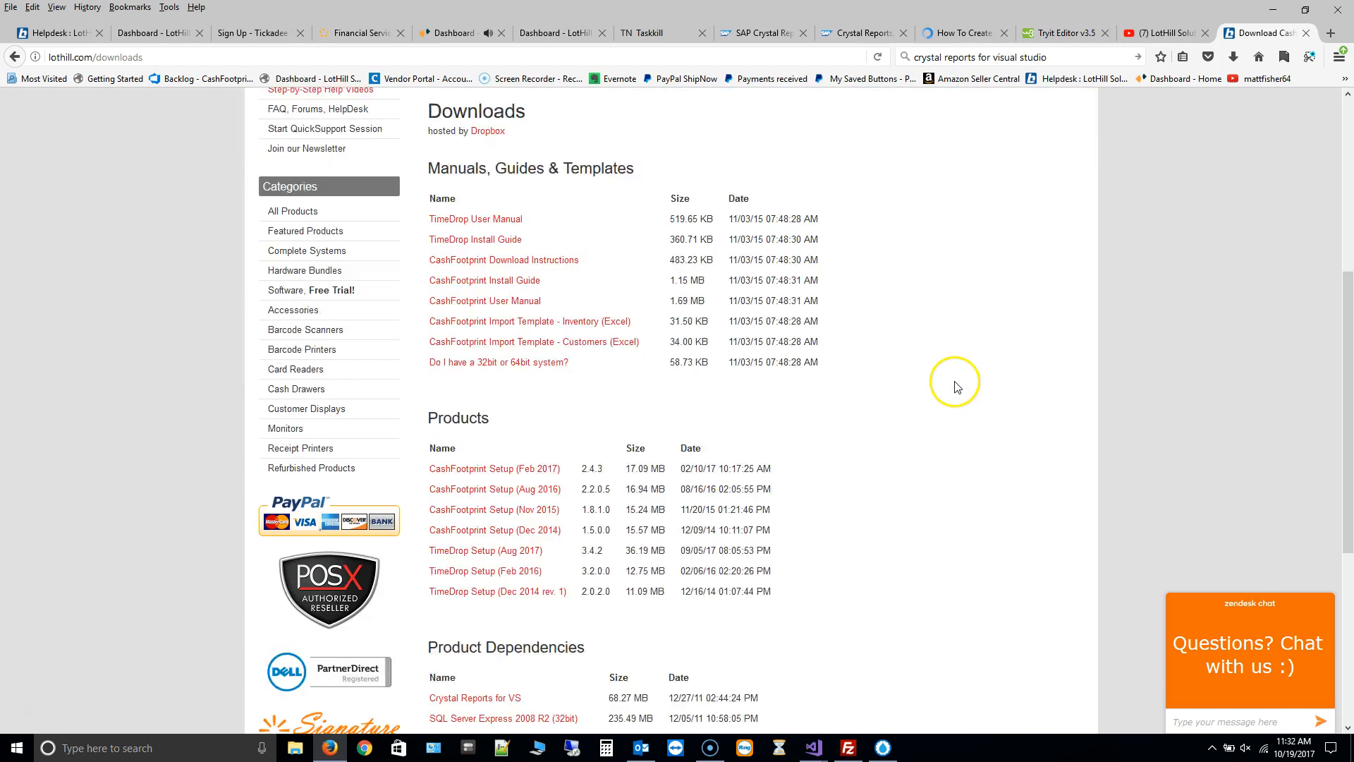
scroll(down, 3)
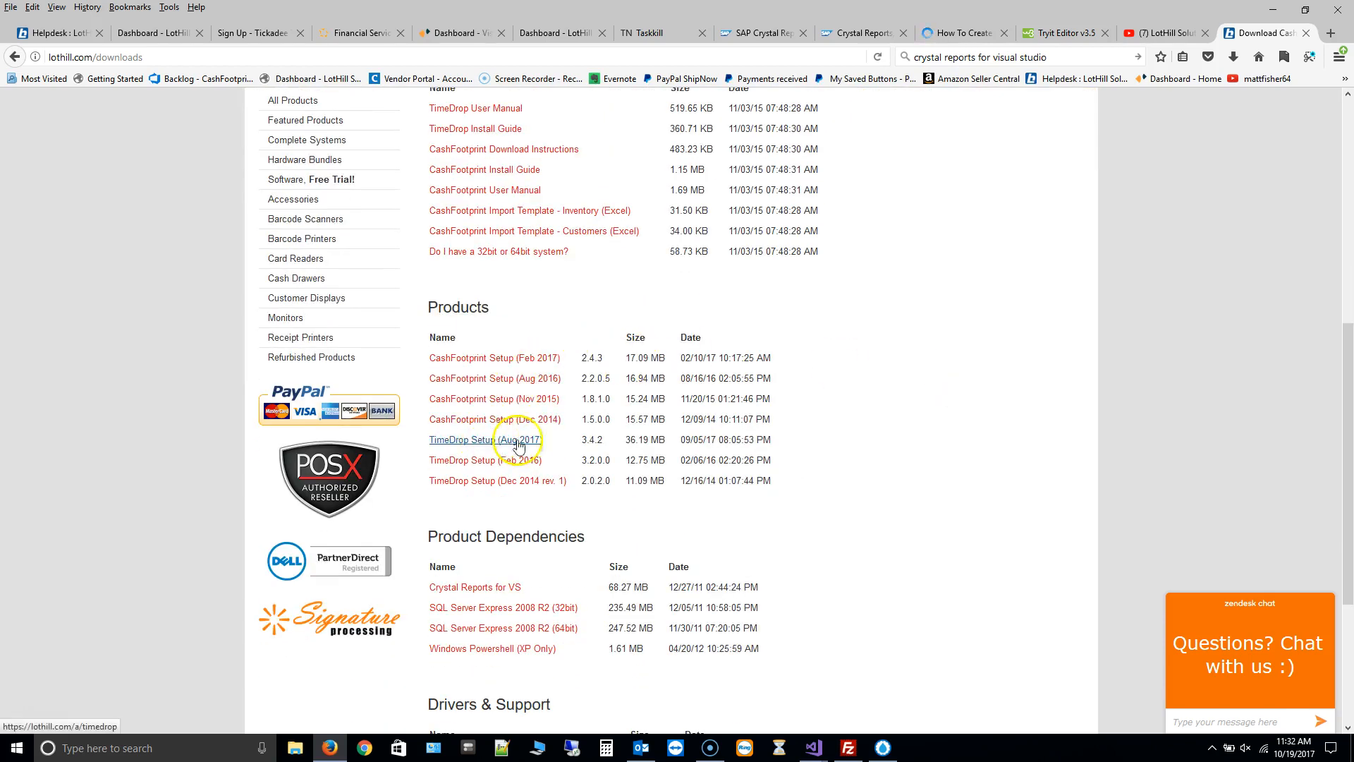
mouse_move(494, 398)
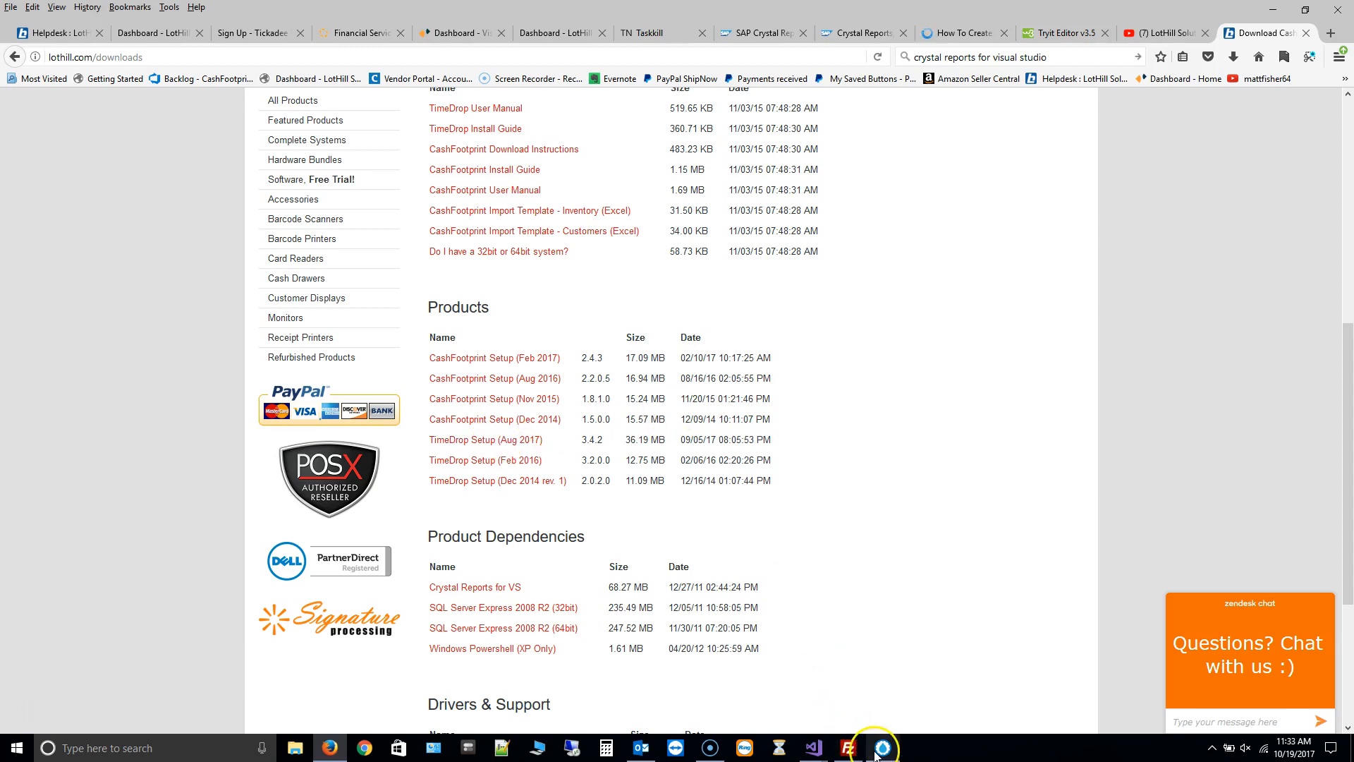
click(881, 748)
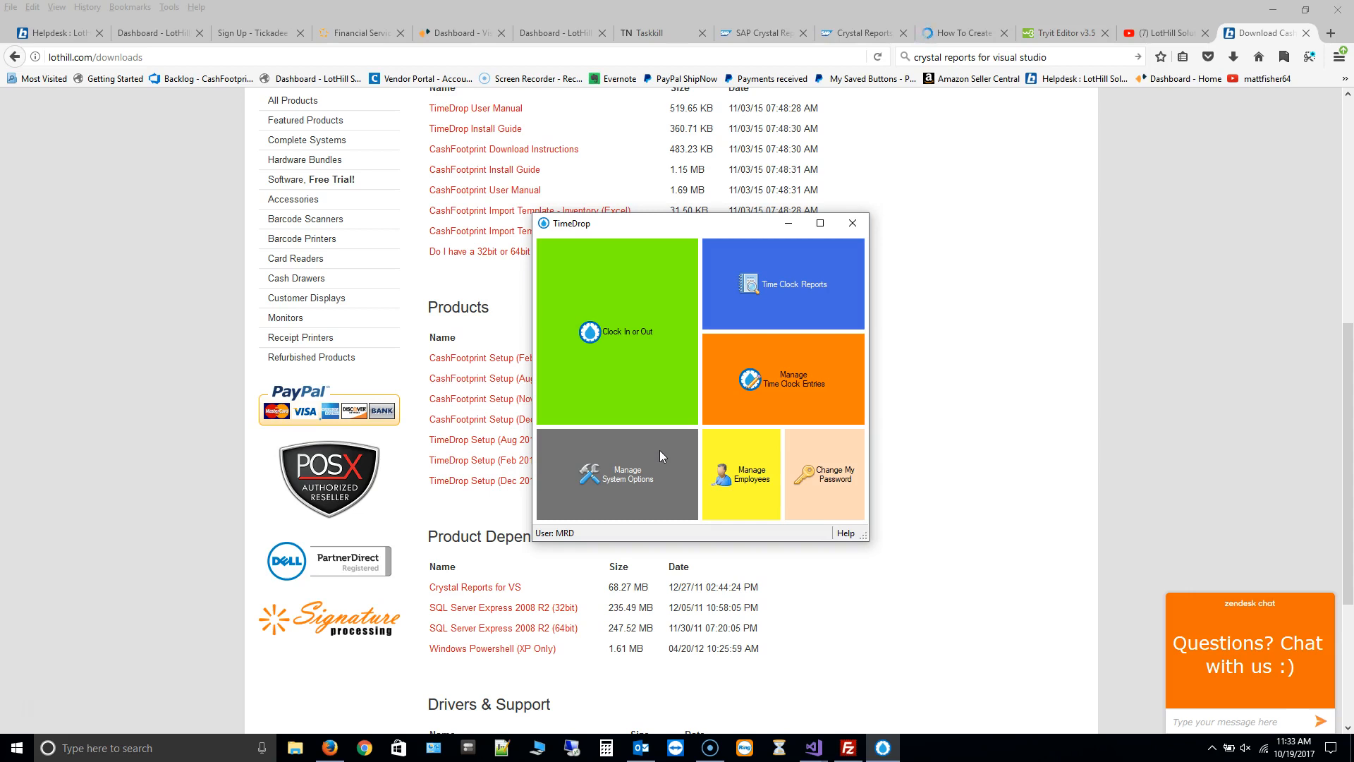
- Restore the database from the .gz backup on the Desktop via System Options > Data Source
click(616, 474)
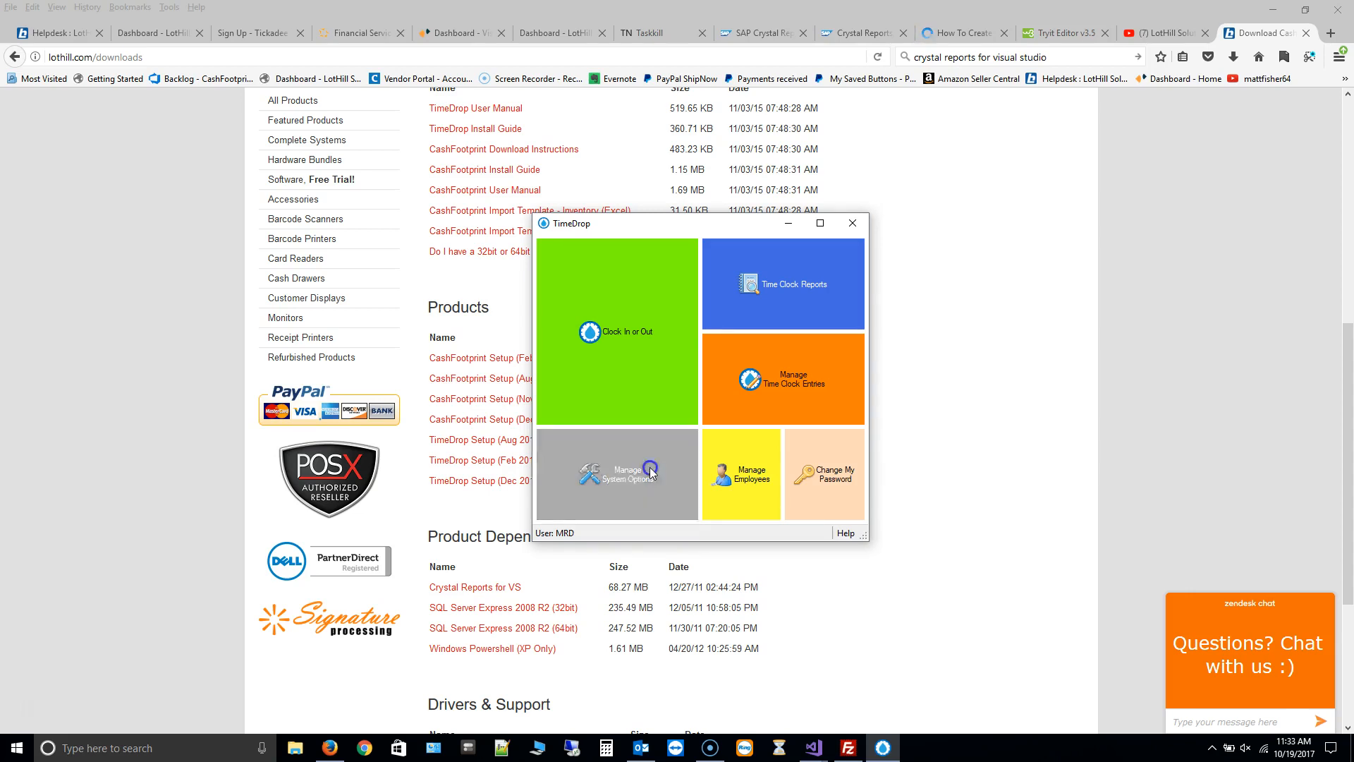
click(617, 474)
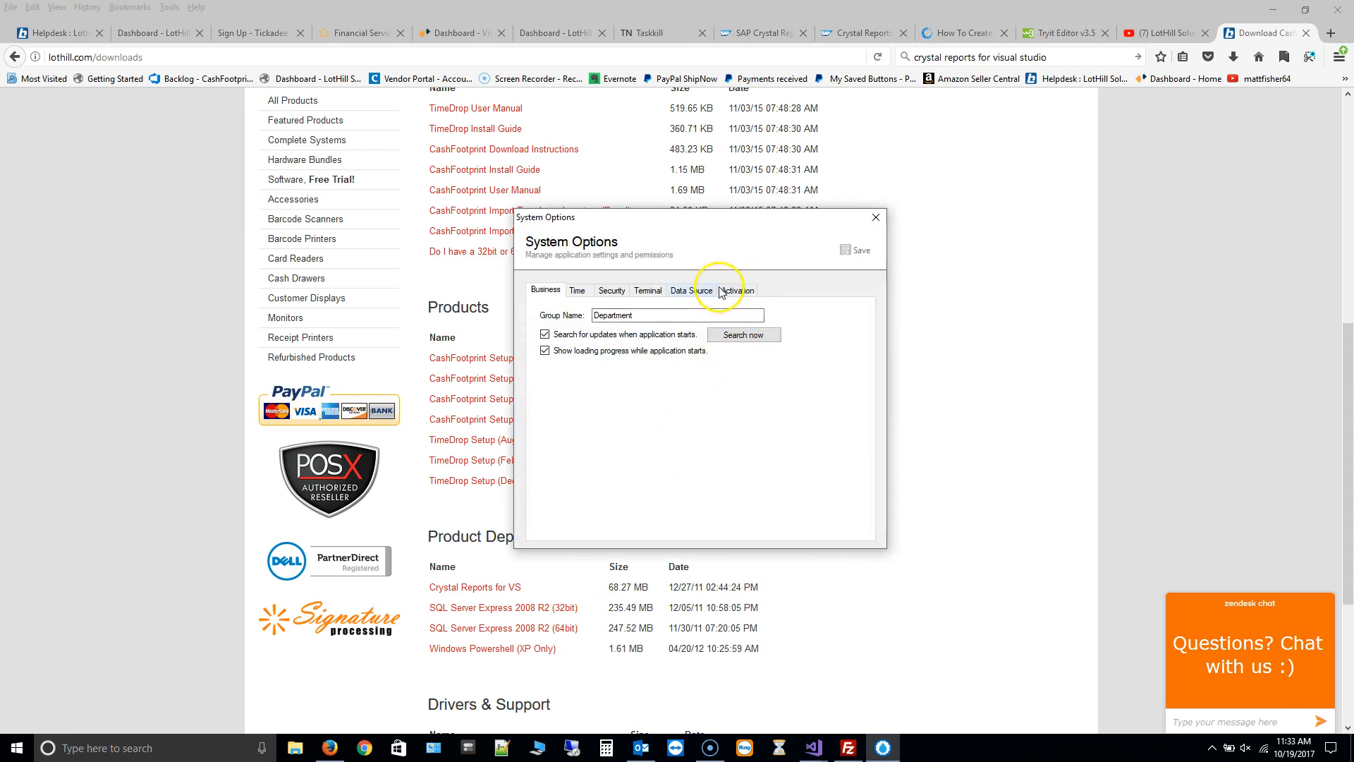
click(691, 289)
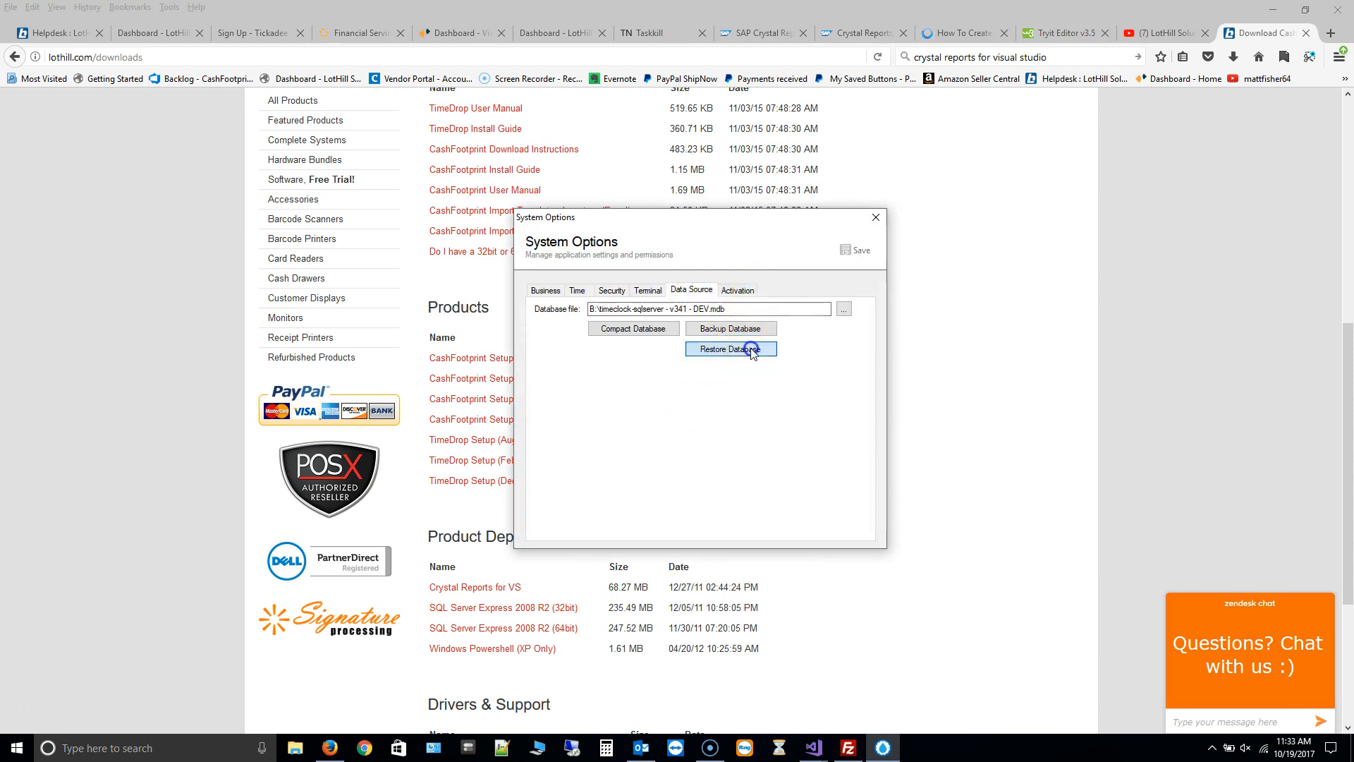
click(729, 348)
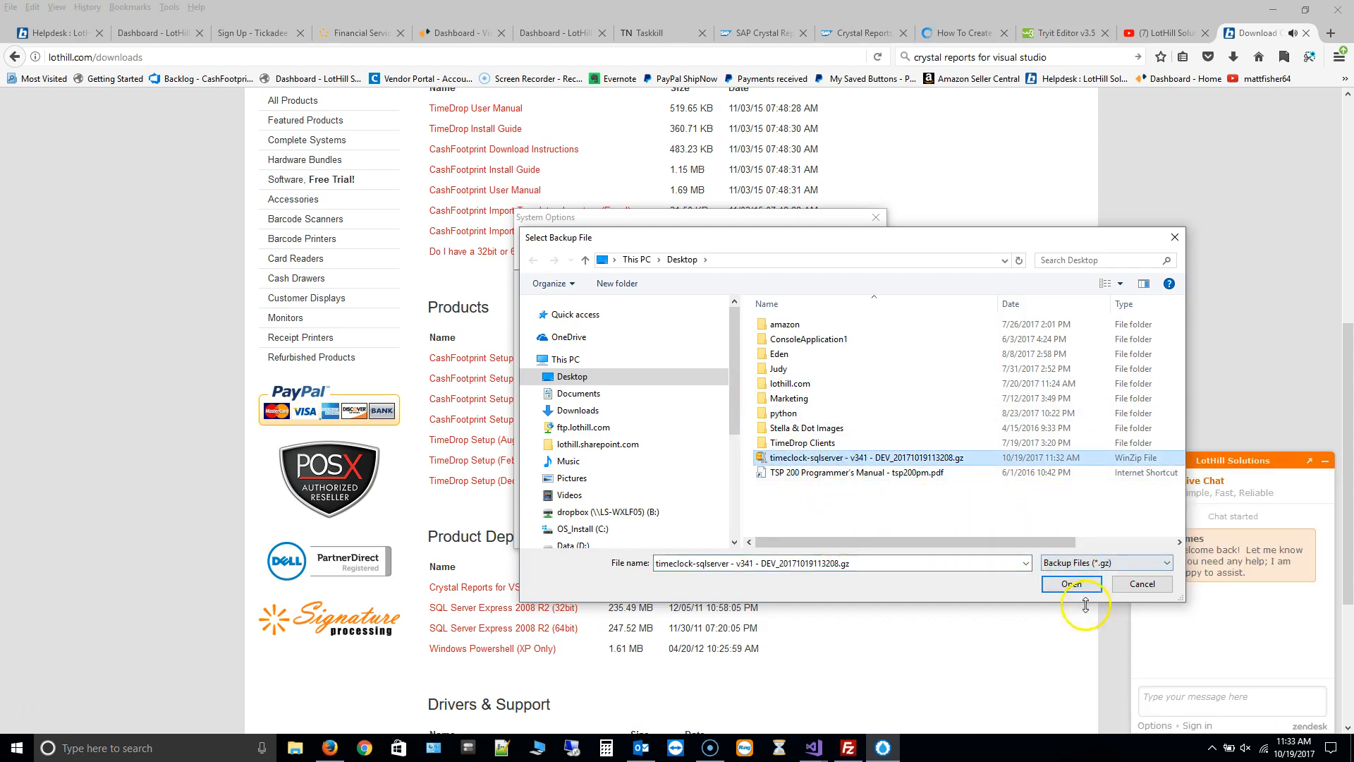
mouse_move(1141, 584)
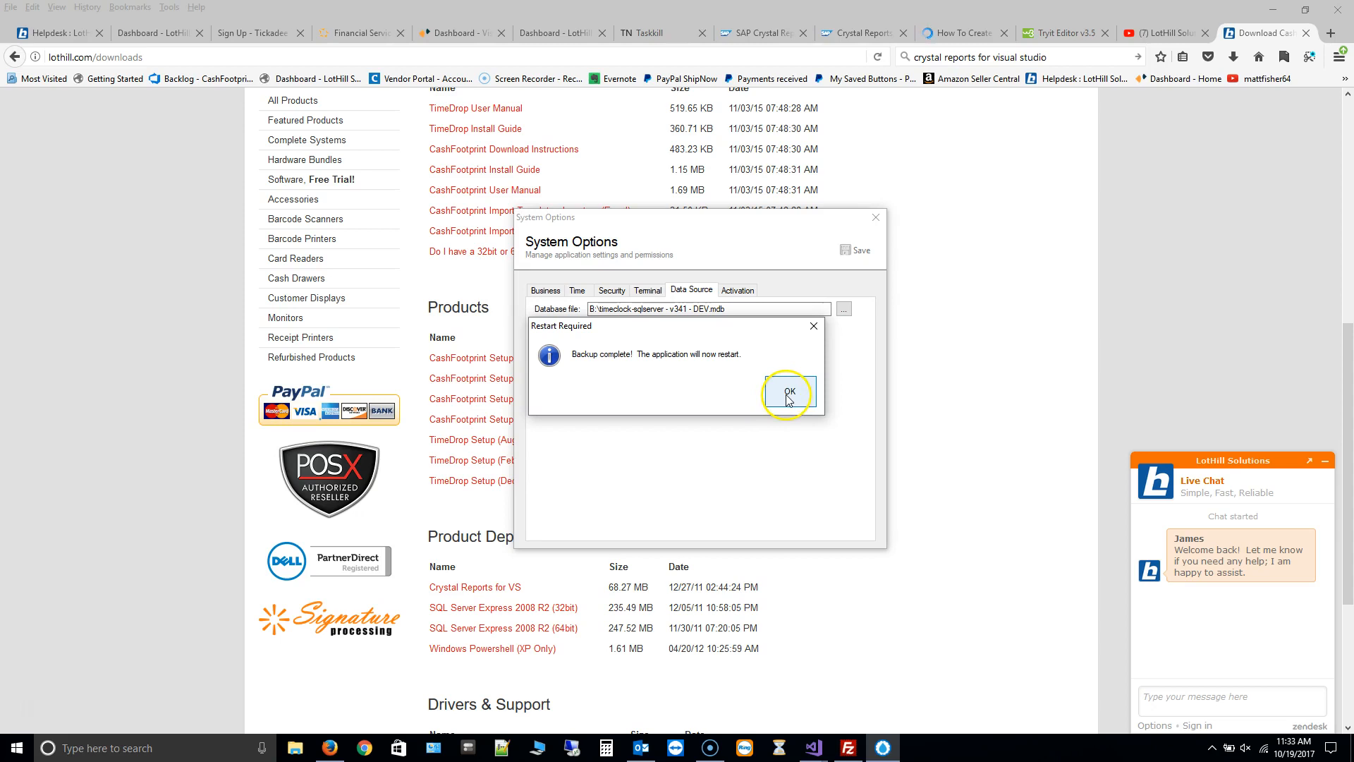
- Acknowledge the restart message and skip the debug database upgrade
click(787, 390)
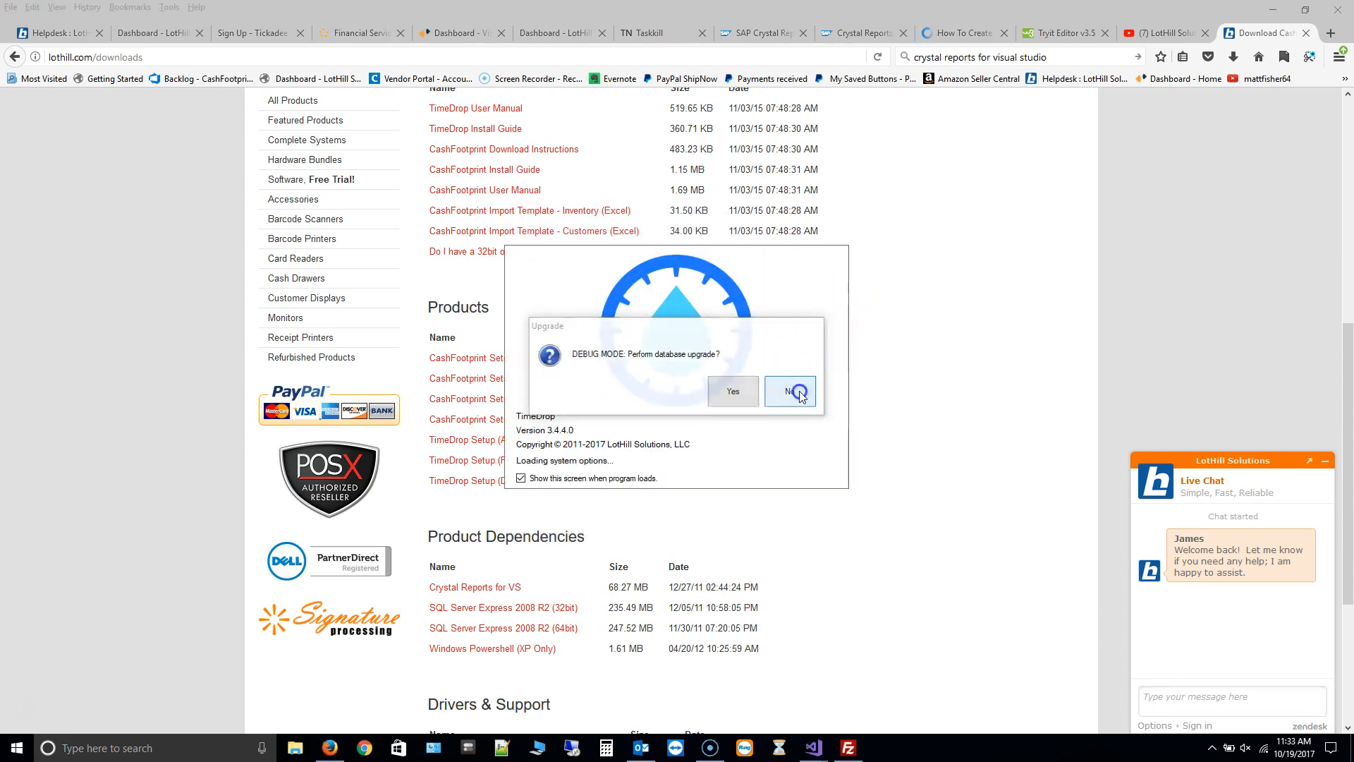
click(787, 390)
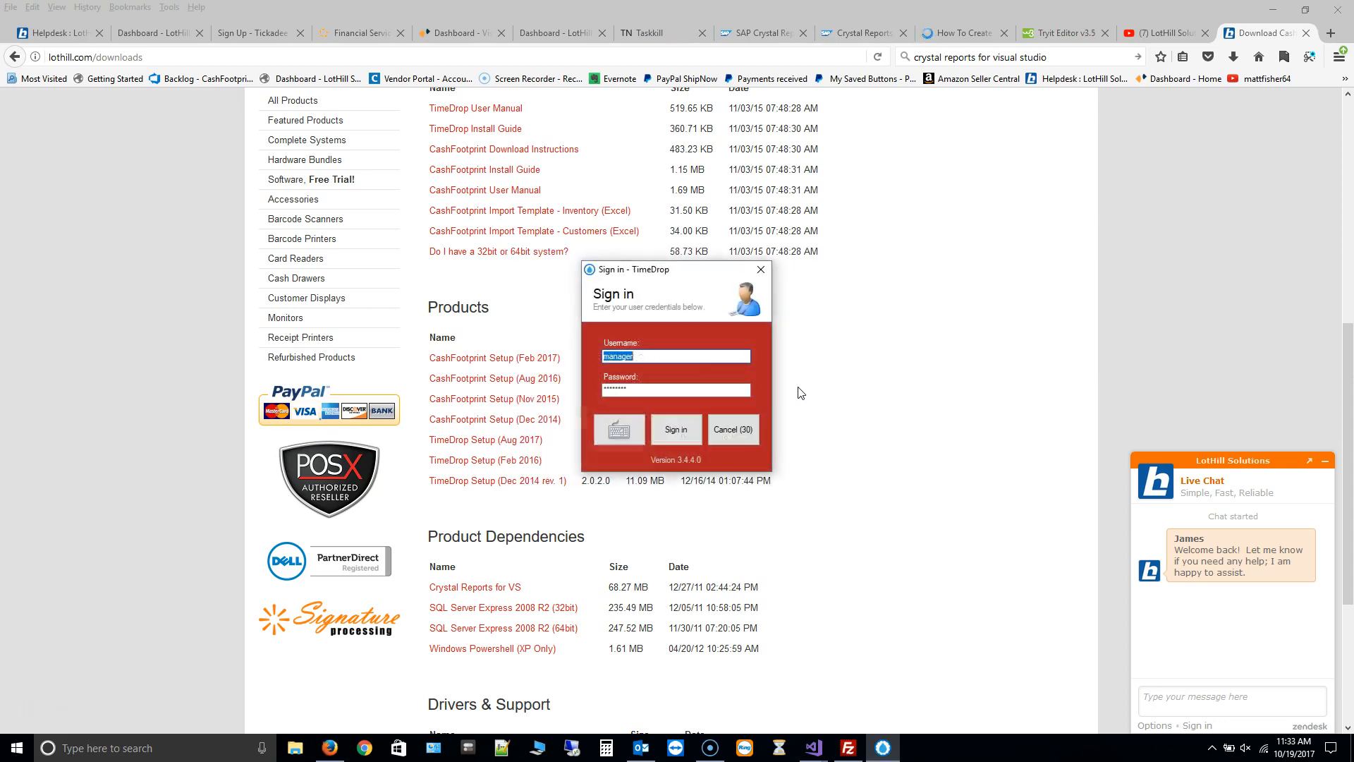
mouse_move(677, 286)
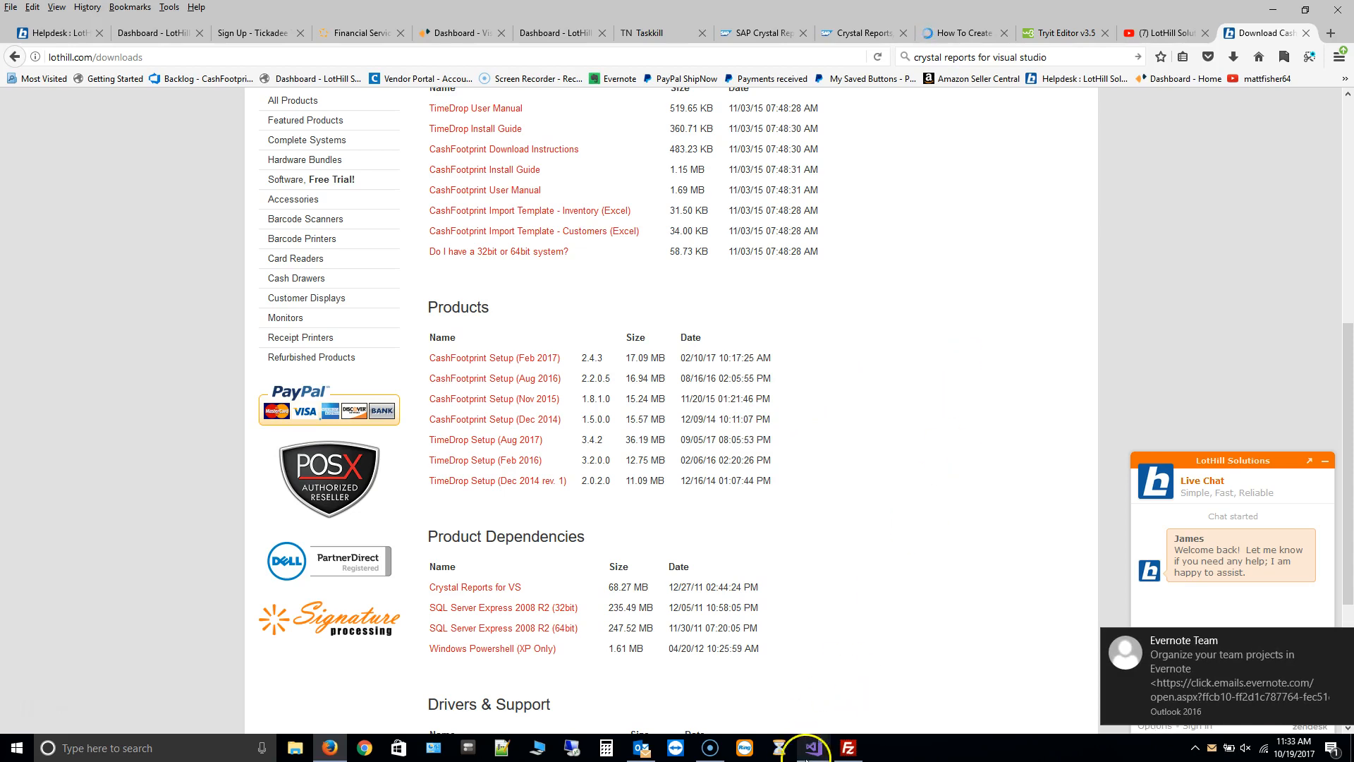
- Rerun TimeClock, confirm the License Reset of registered computers and decline the upgrade
click(810, 747)
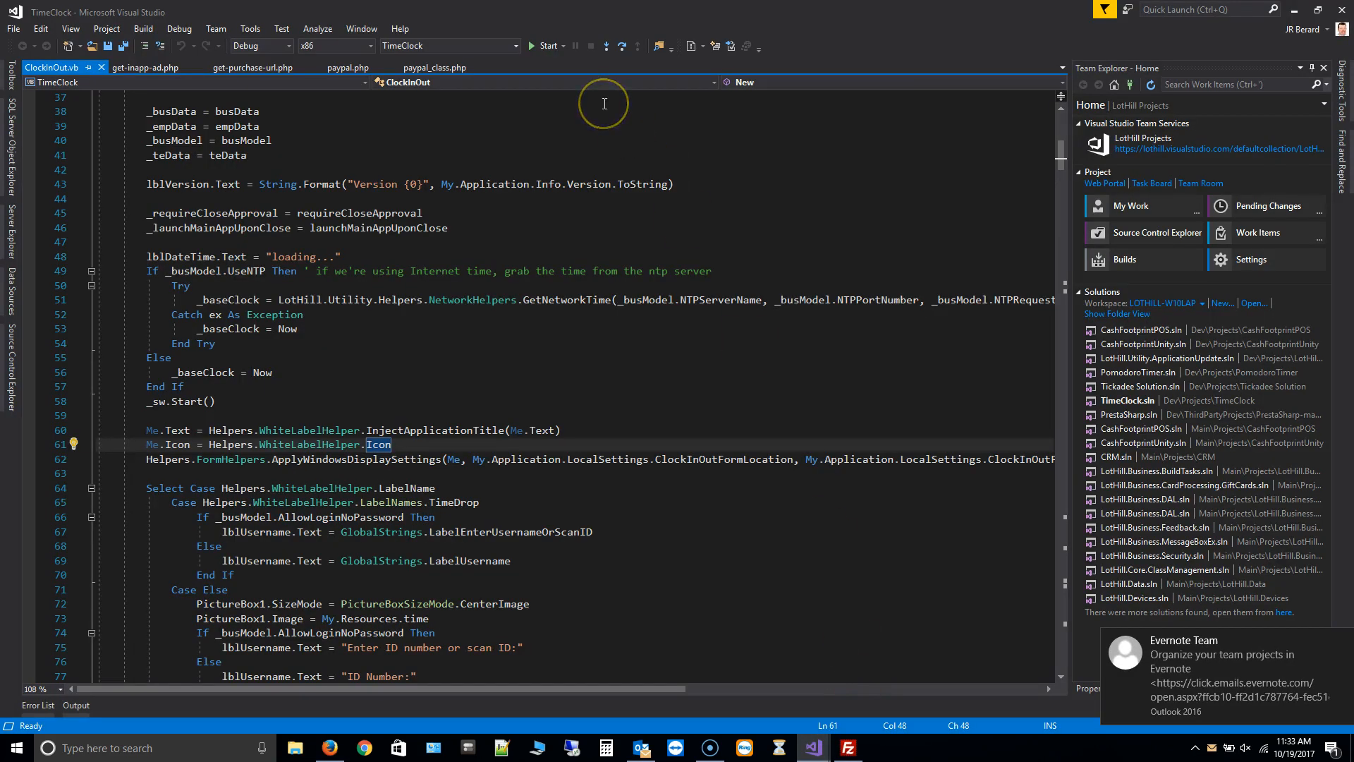
mouse_move(594, 117)
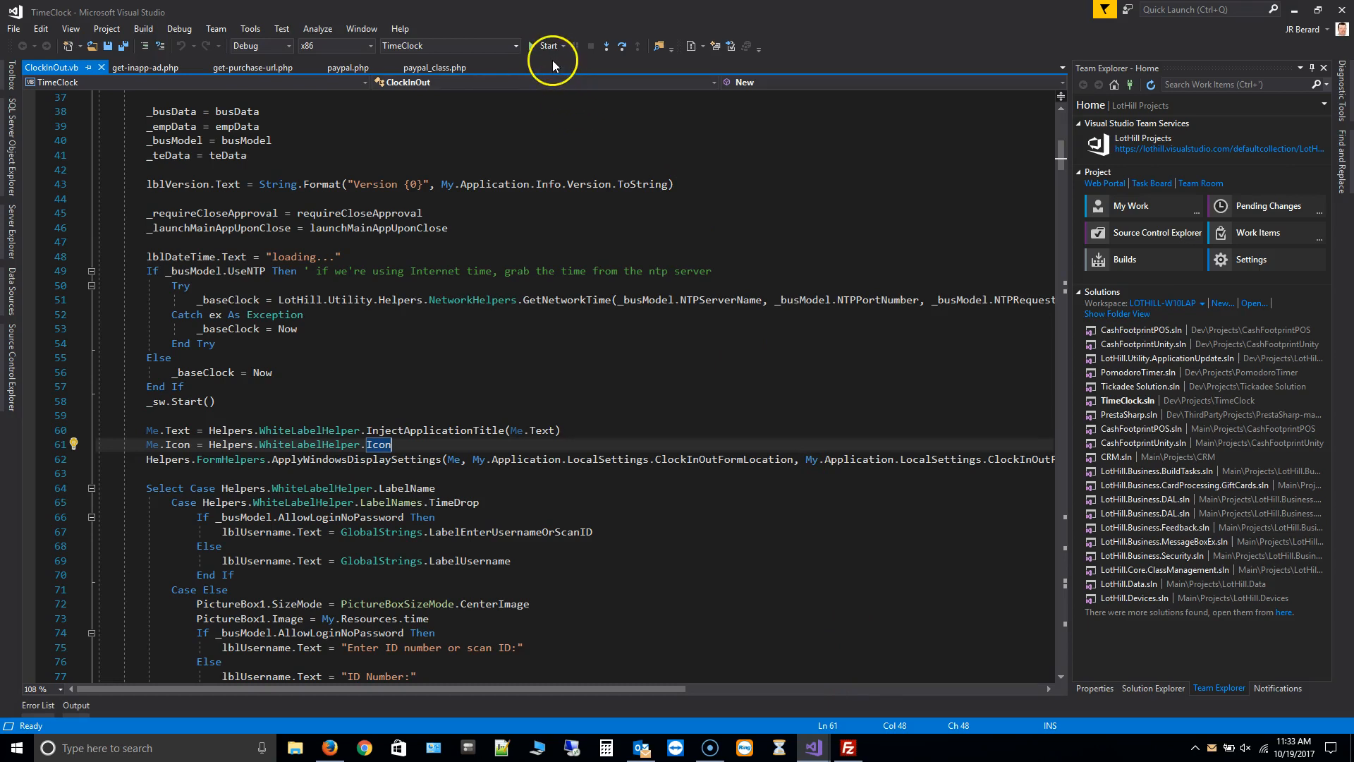
click(547, 45)
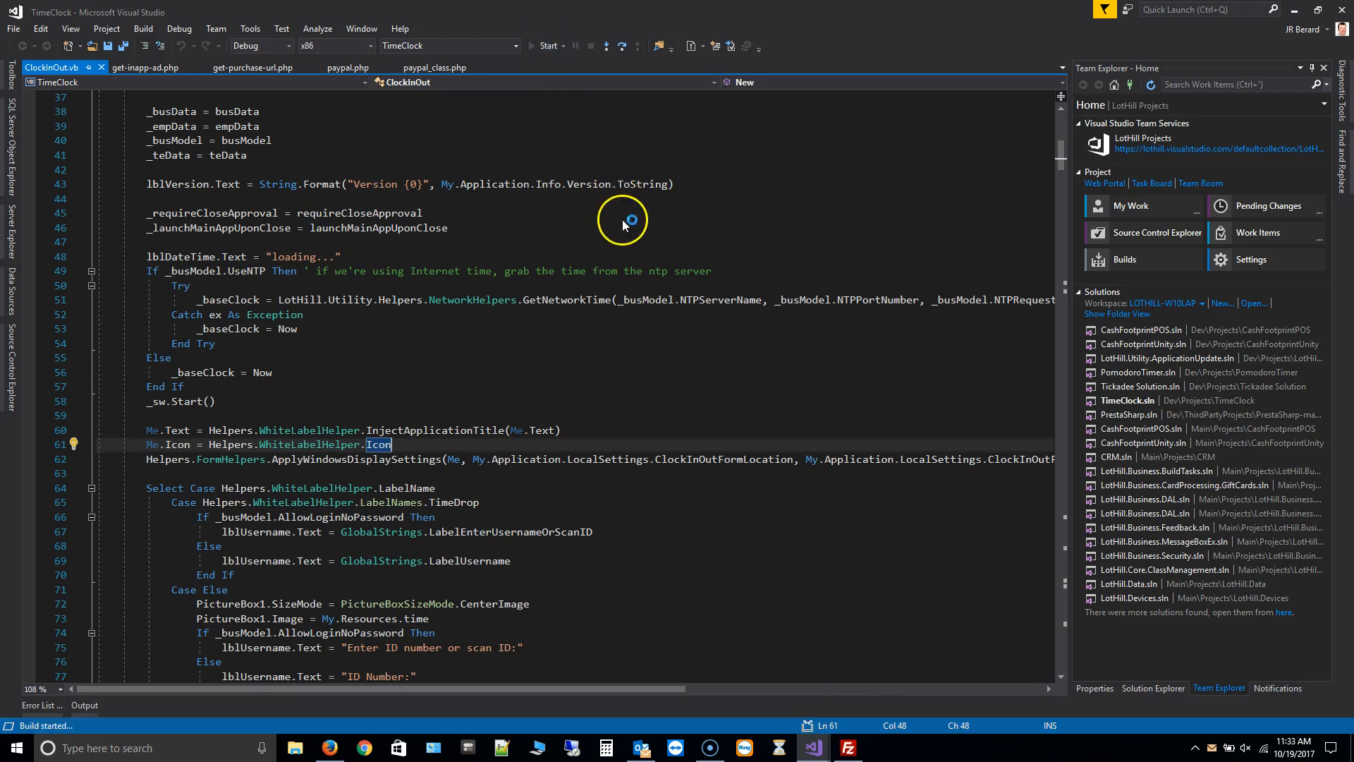
click(547, 45)
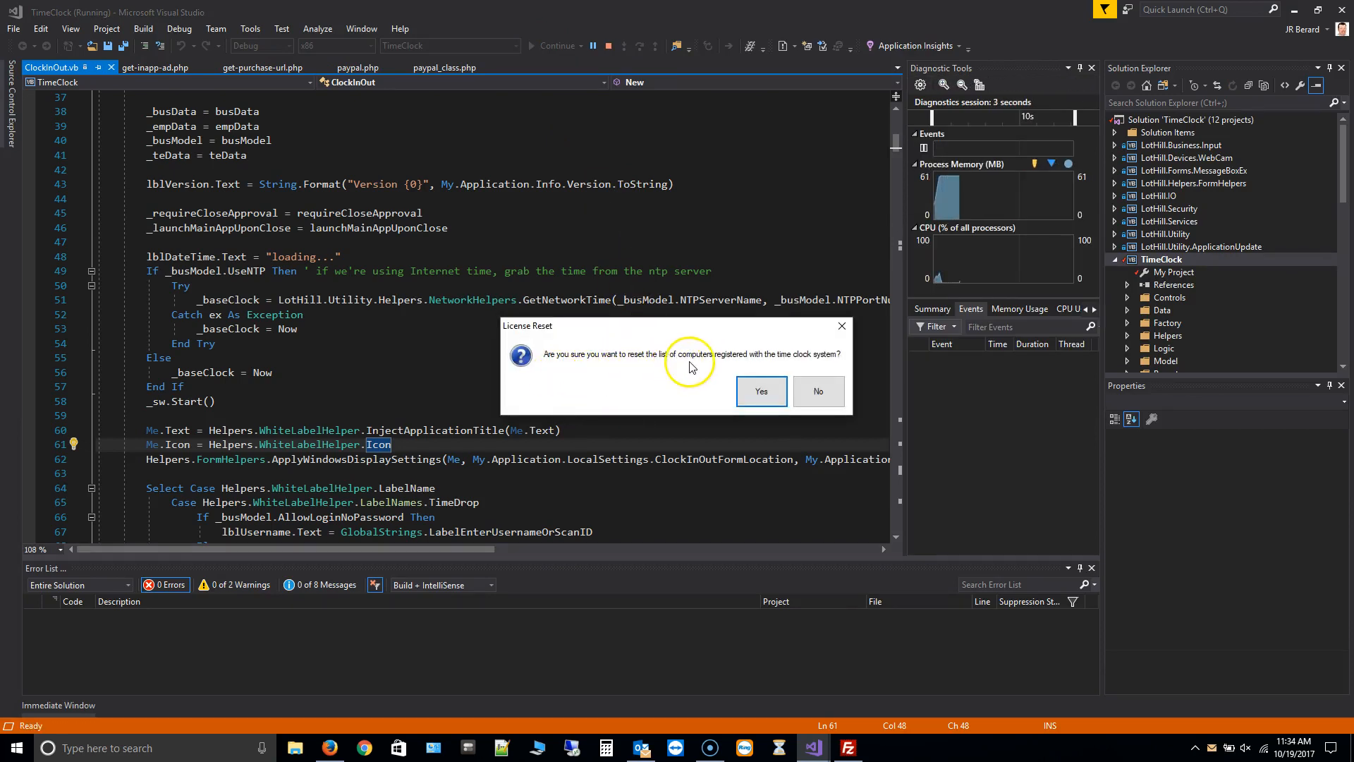
mouse_move(787, 362)
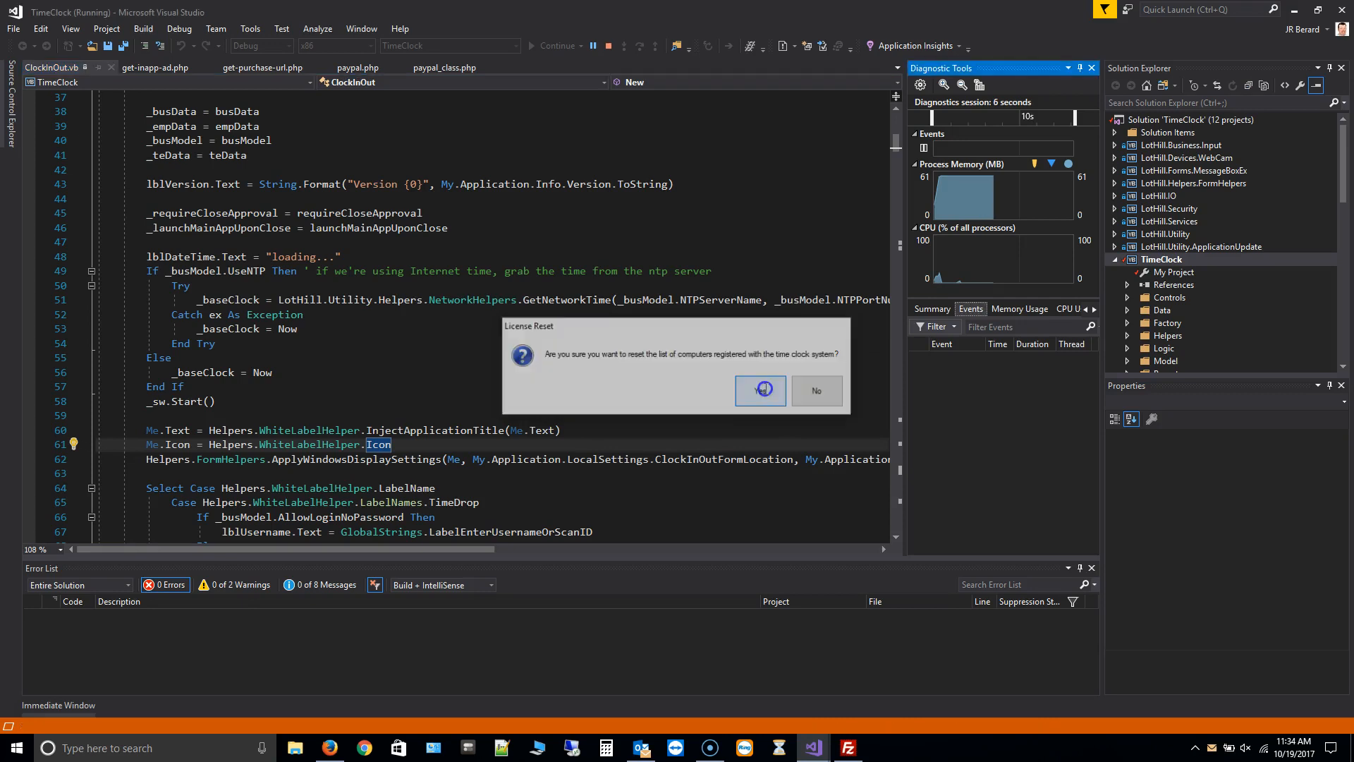
click(759, 390)
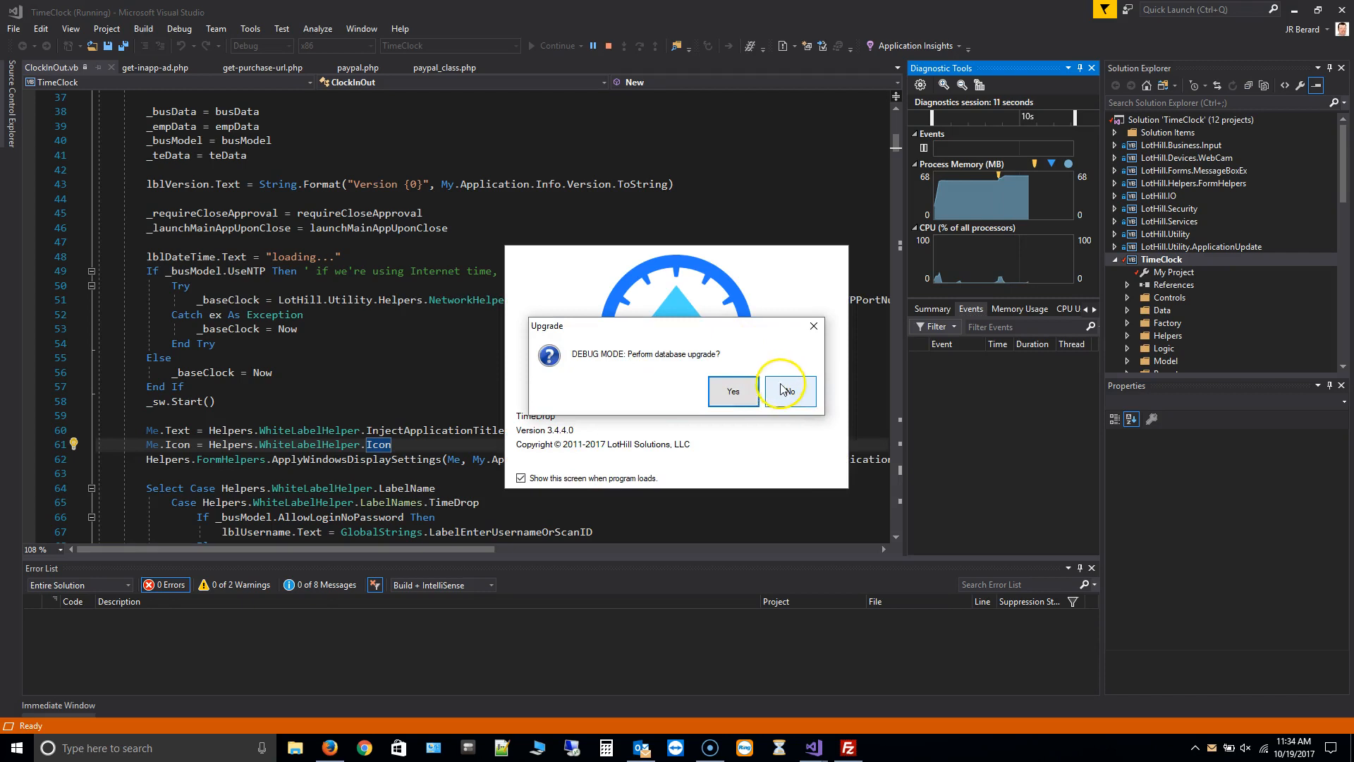
click(787, 391)
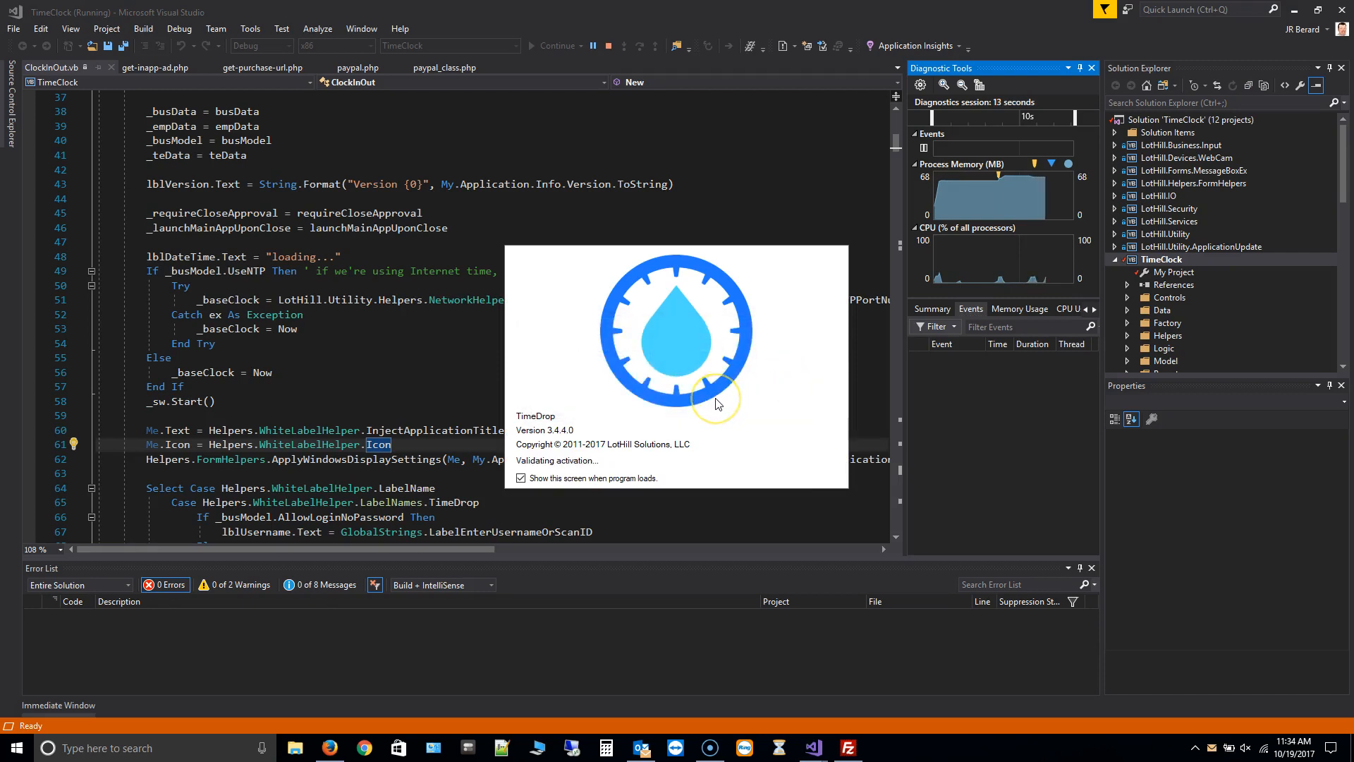